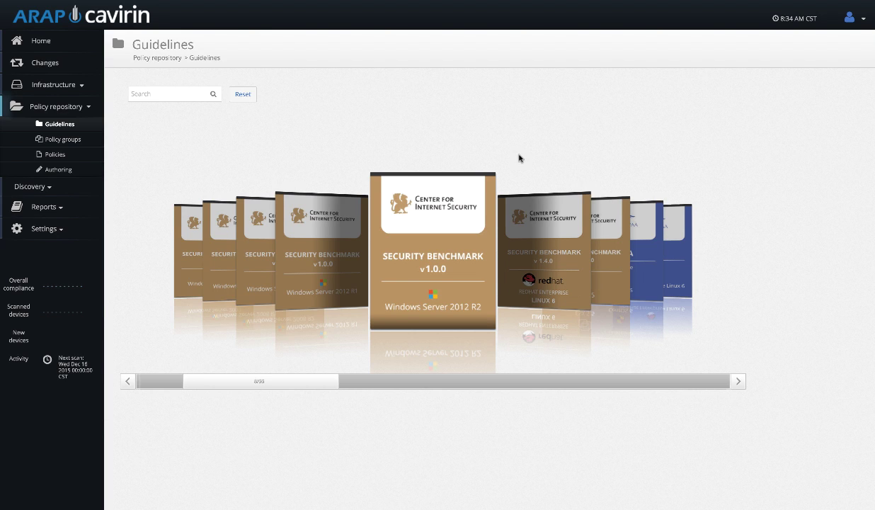
mouse_move(263, 369)
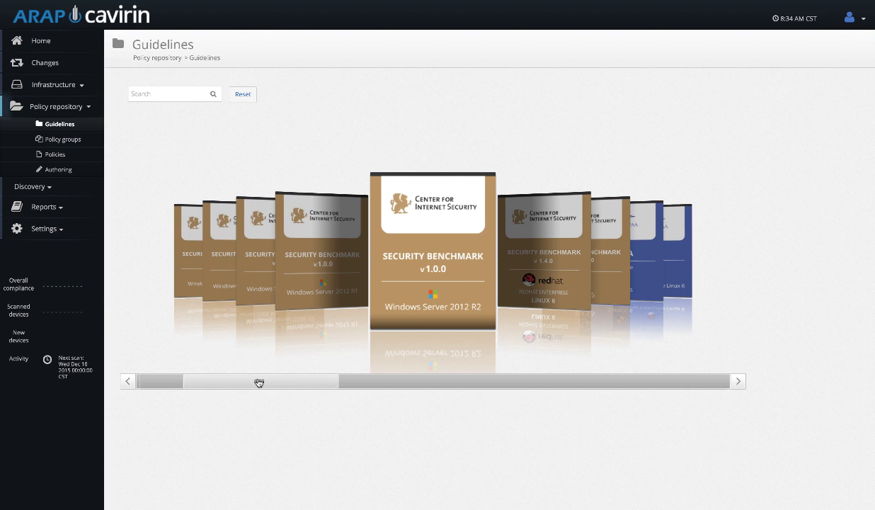
- Slide the benchmark carousel to reach the SOC 2 for Ubuntu 14.04 guideline card
left_click_drag(259, 383, 342, 382)
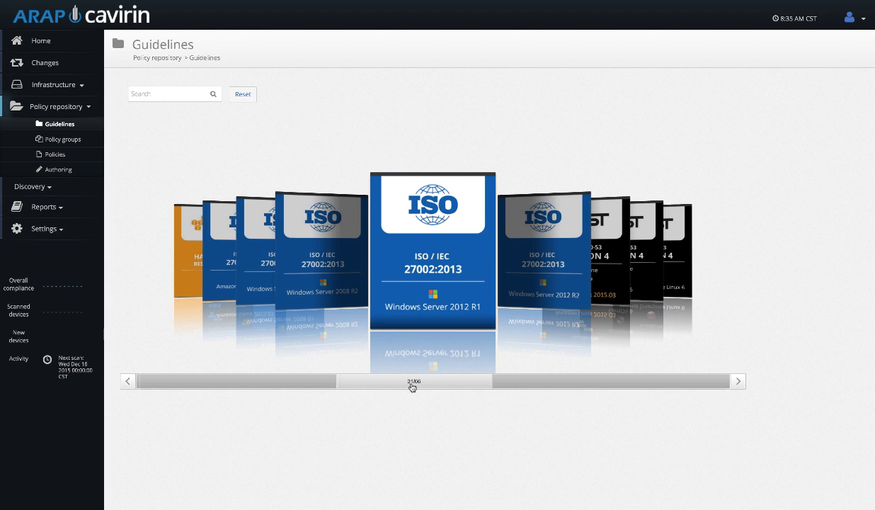
left_click_drag(413, 381, 525, 381)
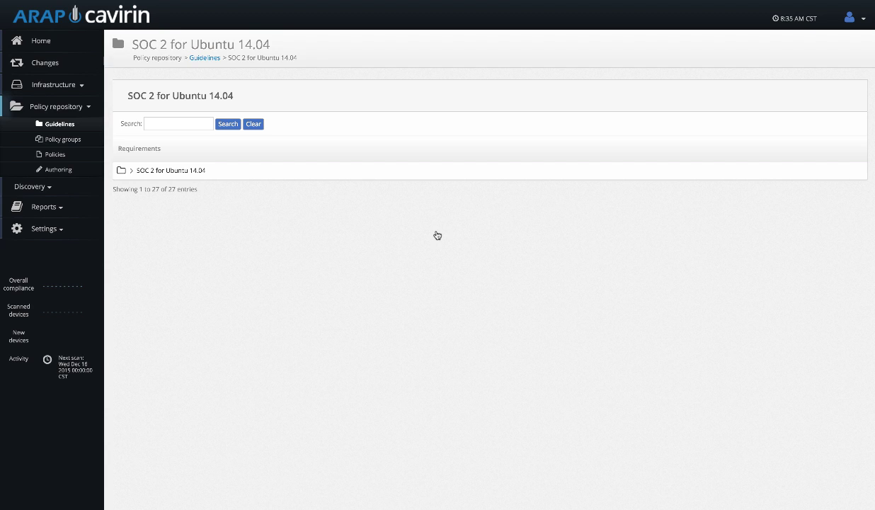
- Expand SOC 2 for Ubuntu 14.04 > S3.2.0 Access enforcement > Access control policies to list individual checks
left_click(121, 170)
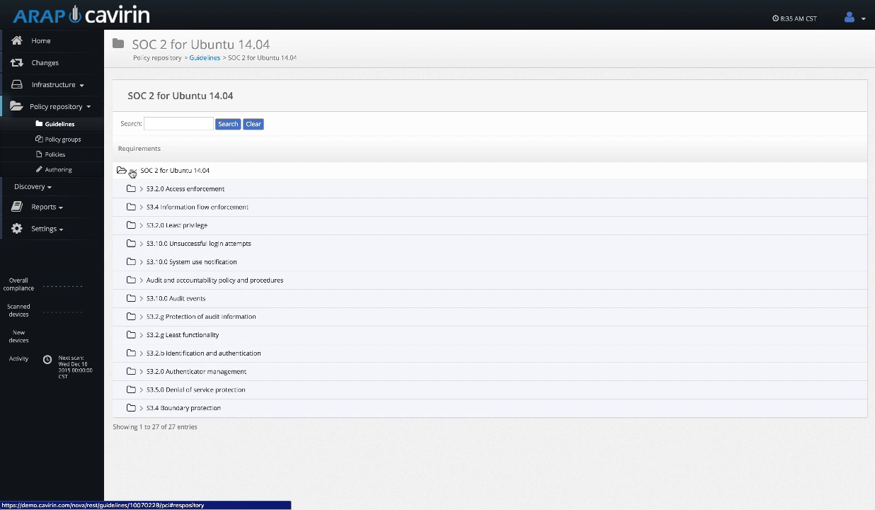
left_click(142, 188)
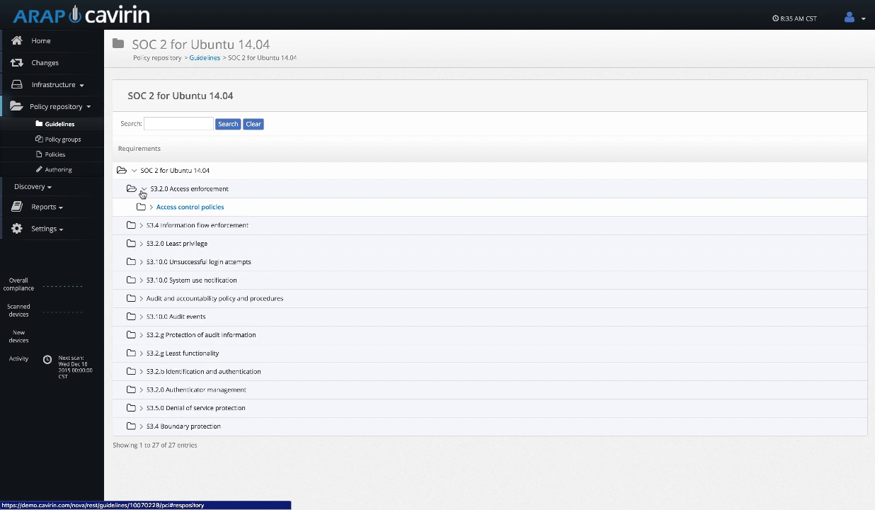
left_click(144, 206)
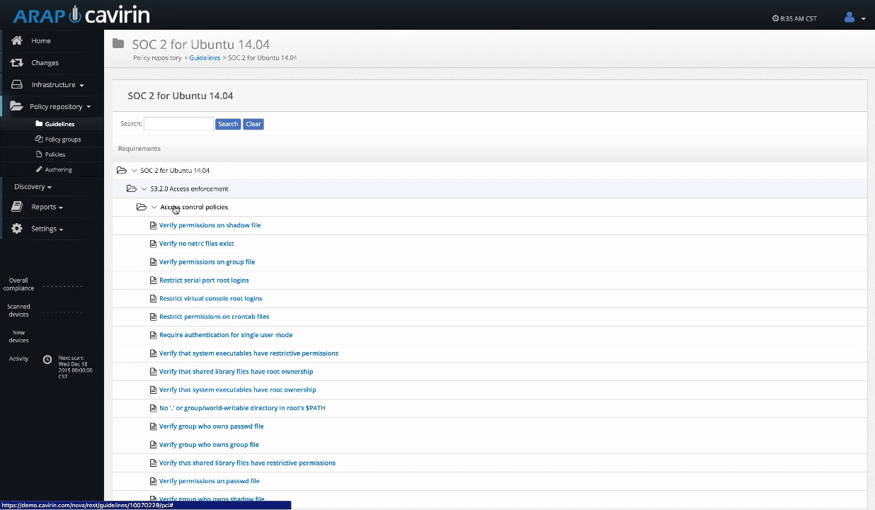
scroll("down", 3)
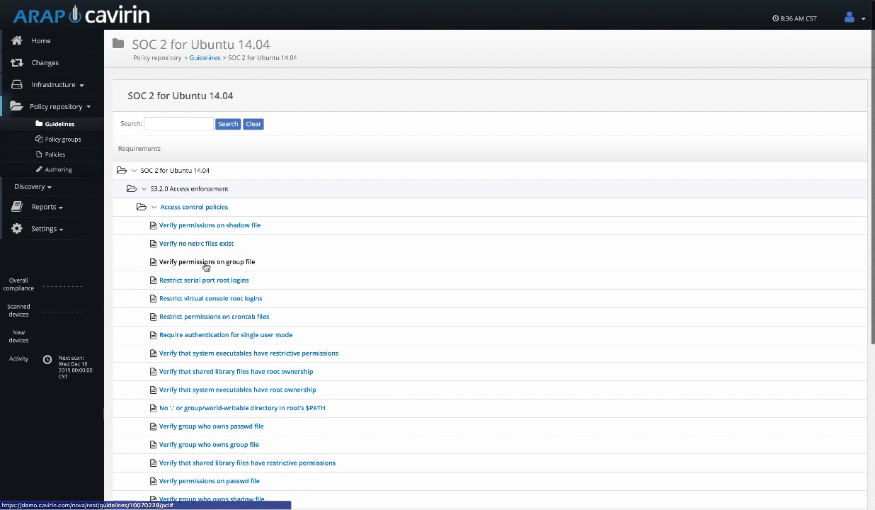
left_click(207, 261)
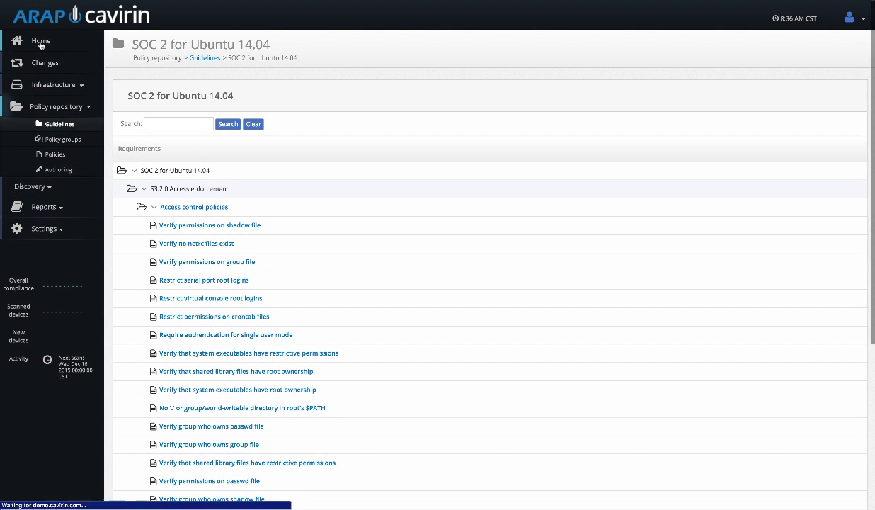
- Load the home dashboard with results by weight, devices by type and results by control area
left_click(40, 40)
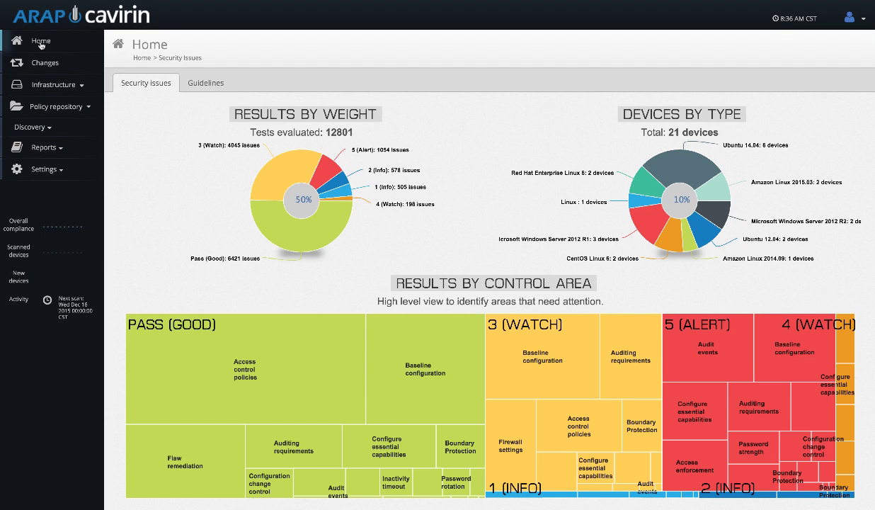
mouse_move(326, 227)
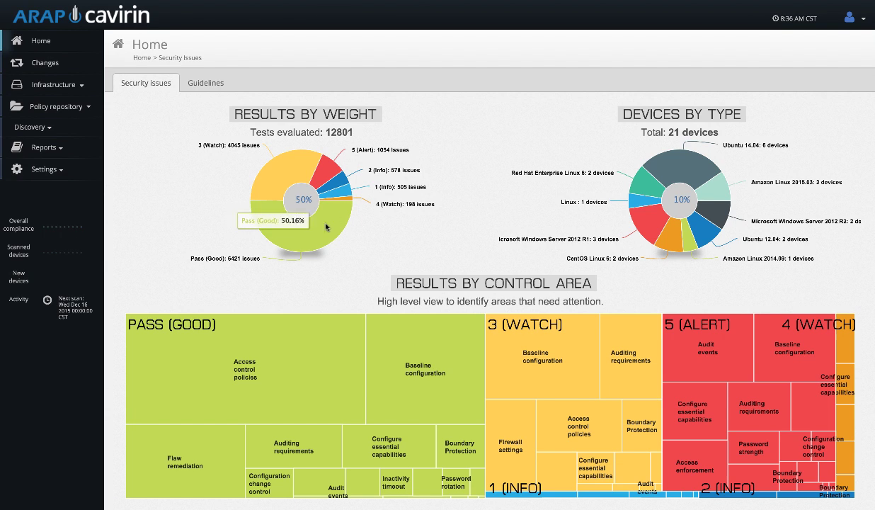
mouse_move(391, 246)
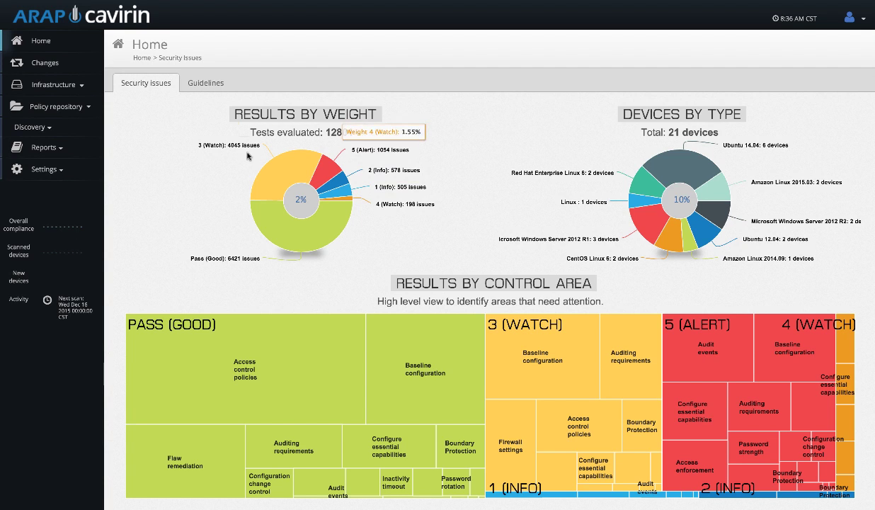
mouse_move(339, 242)
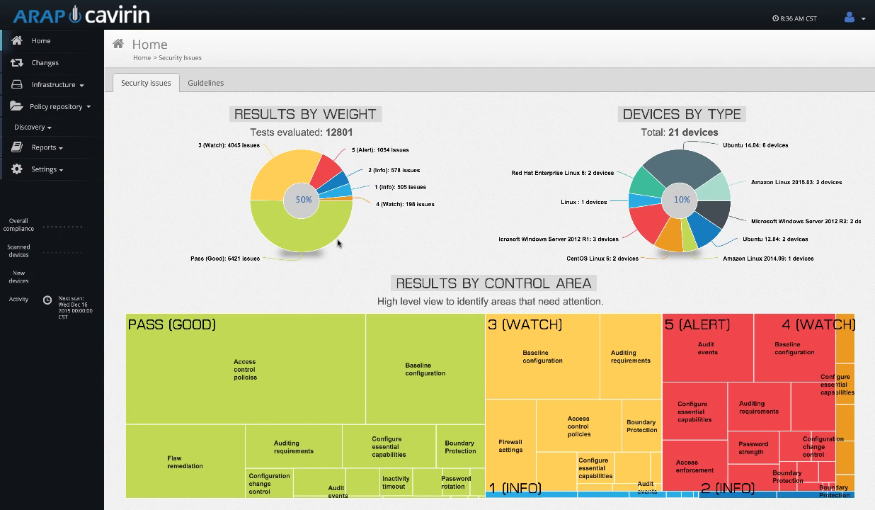
mouse_move(300, 233)
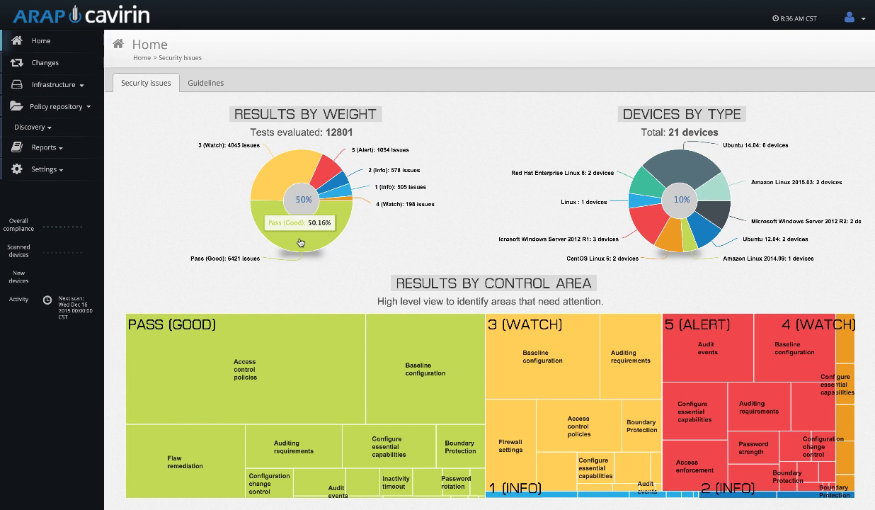
mouse_move(276, 167)
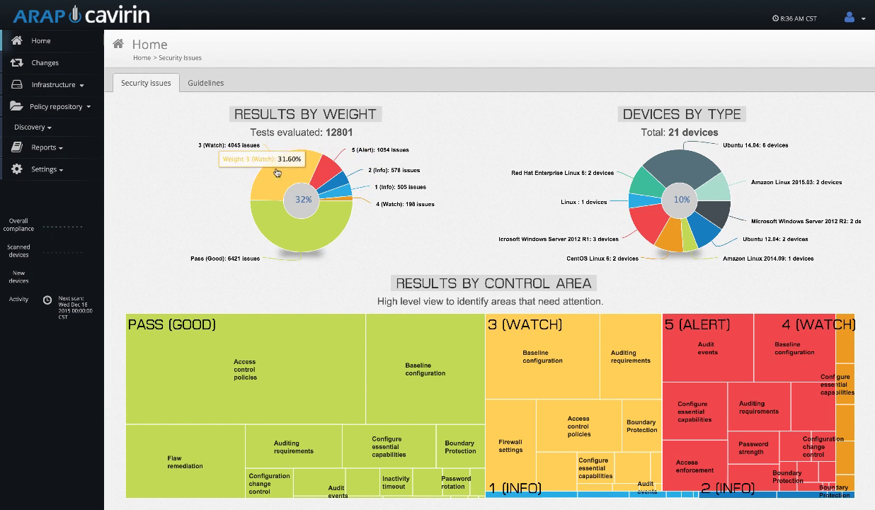
mouse_move(674, 173)
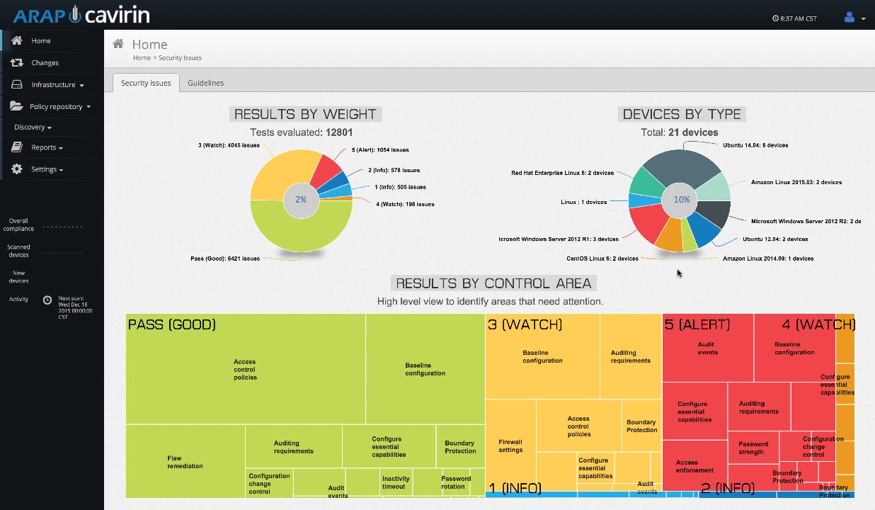
mouse_move(561, 389)
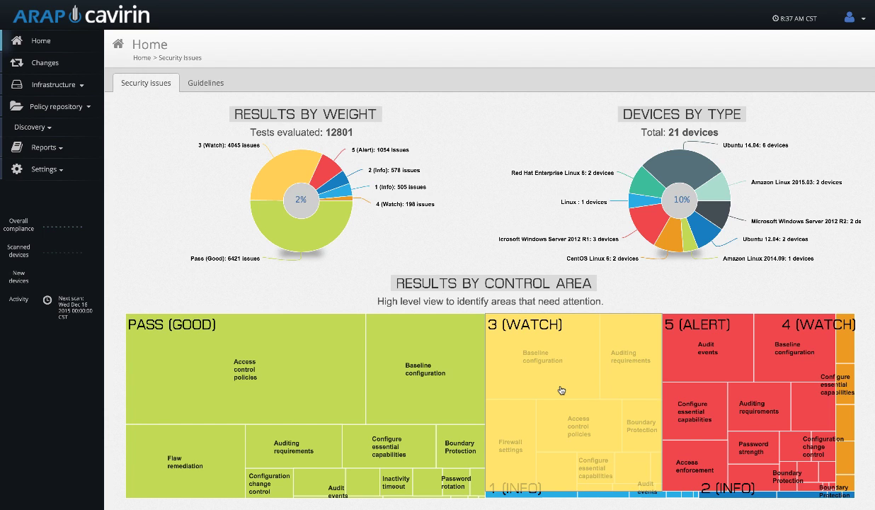
- Drill into the 3 (WATCH) control-area results and list the Firewall settings checks
left_click(561, 389)
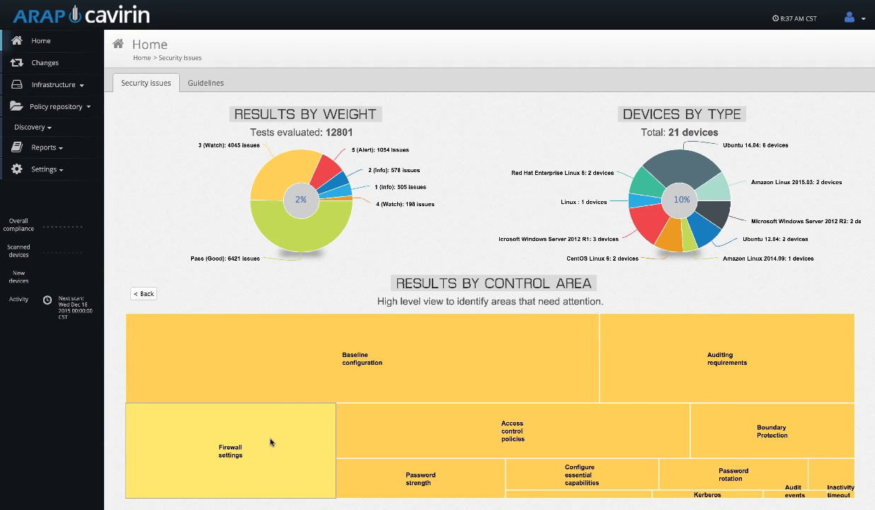
left_click(230, 451)
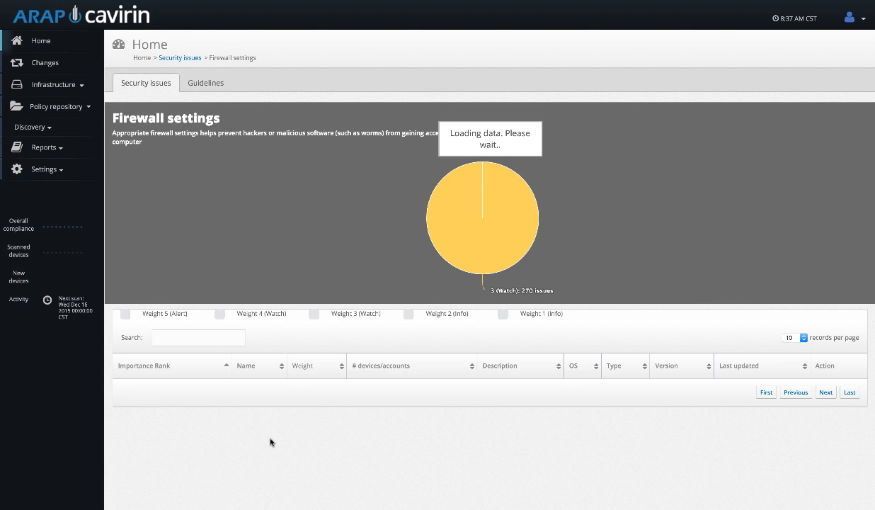
left_click(315, 315)
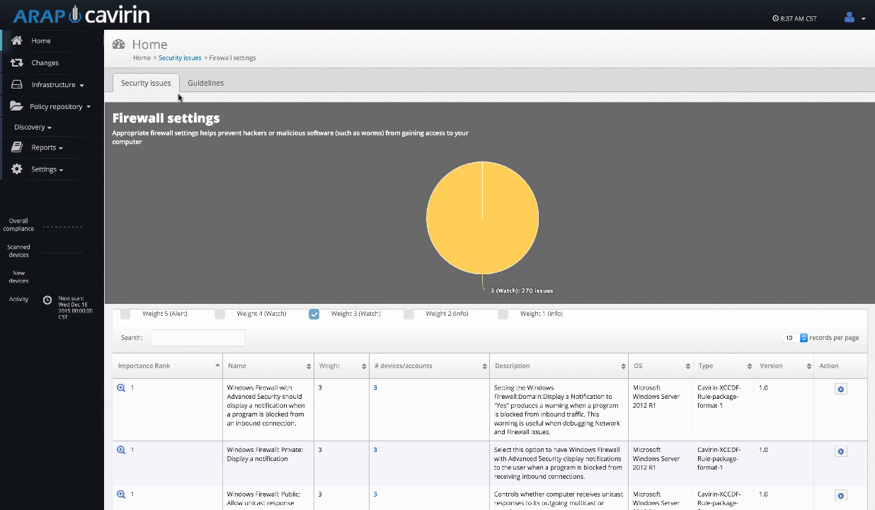
mouse_move(382, 397)
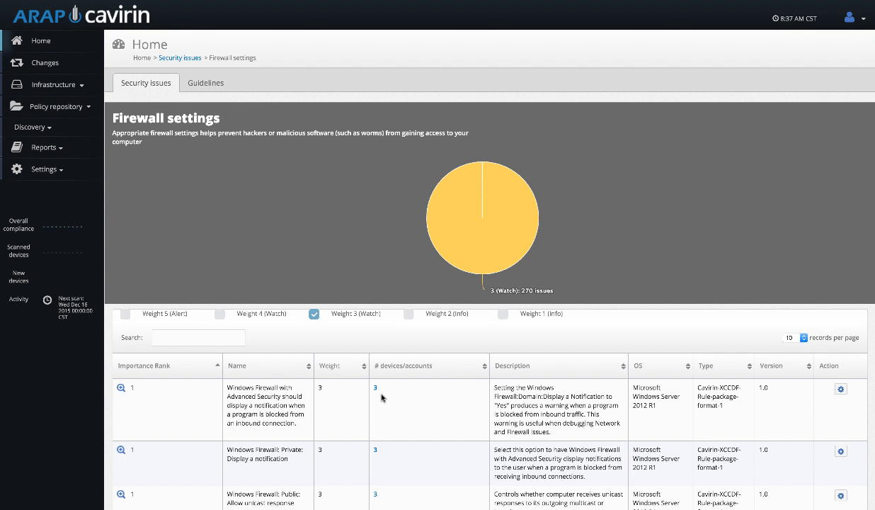
left_click(374, 388)
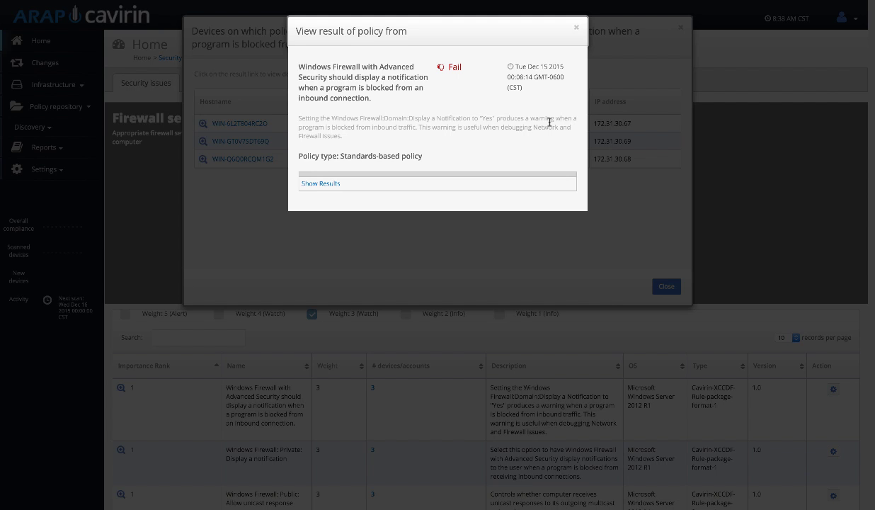
left_click(320, 182)
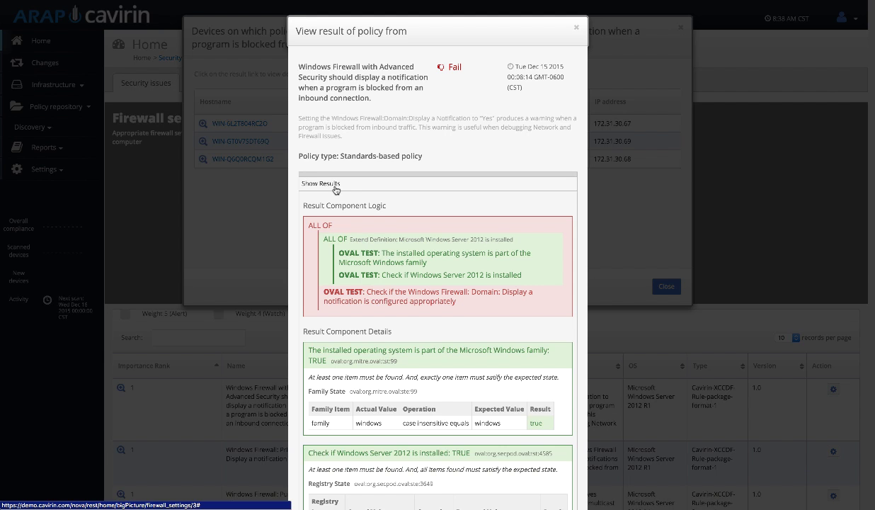
scroll("down", 3)
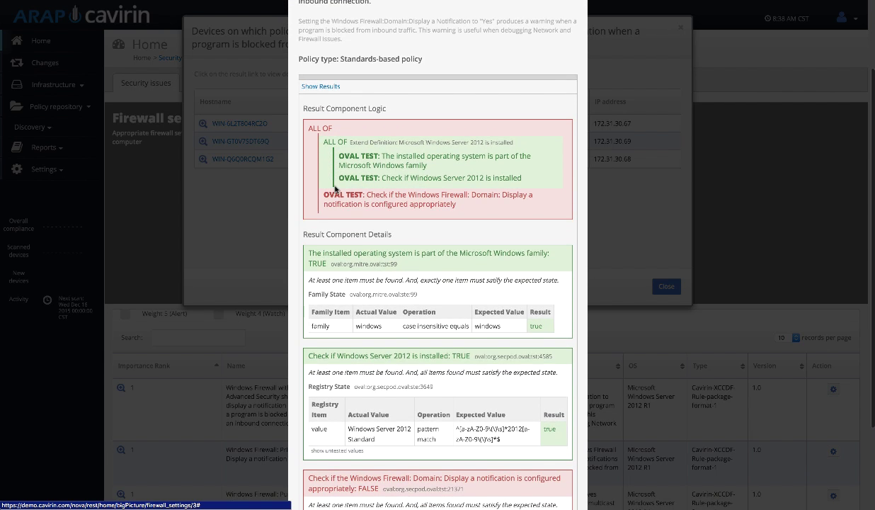
scroll("down", 3)
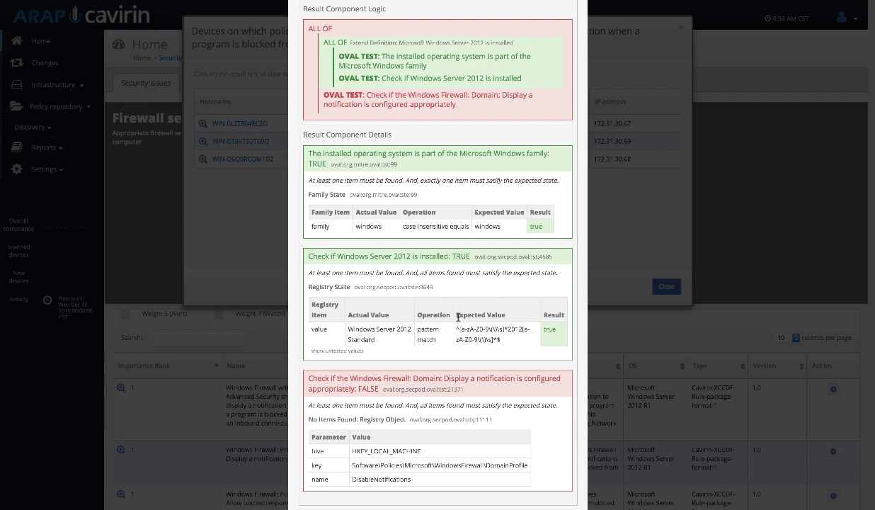
scroll("up", 3)
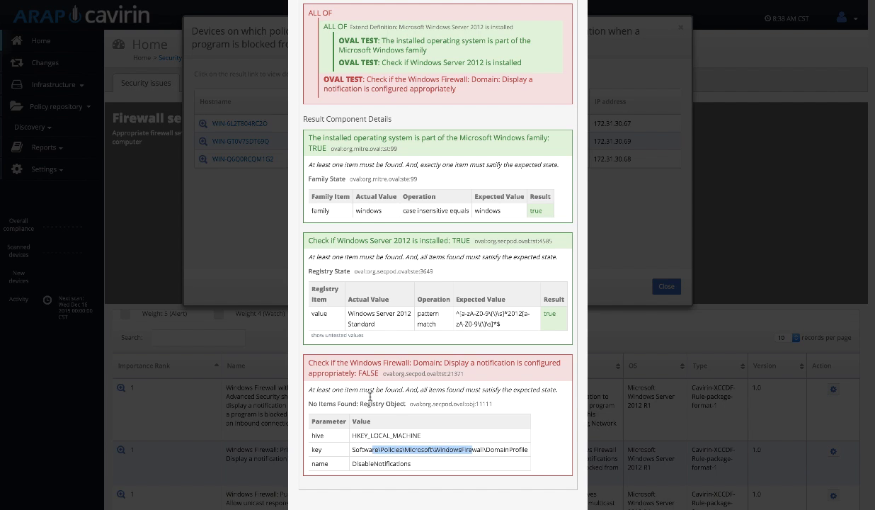
scroll("up", 3)
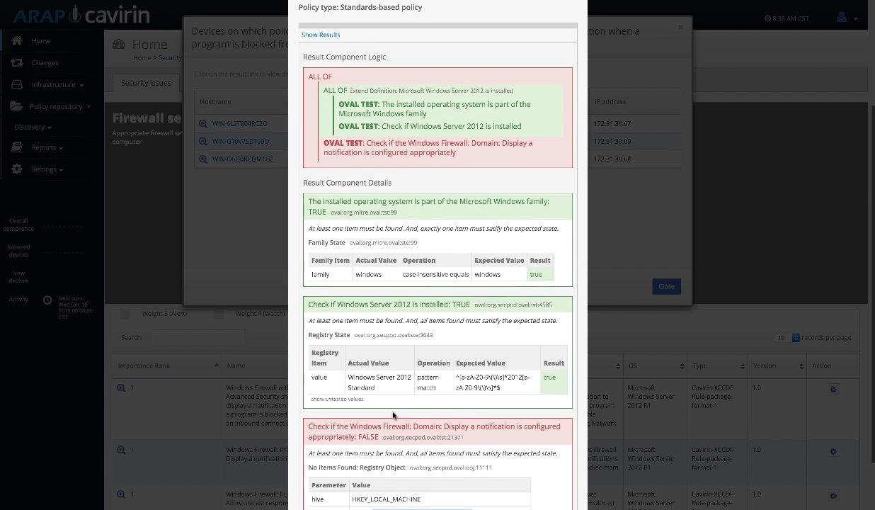
left_click(666, 286)
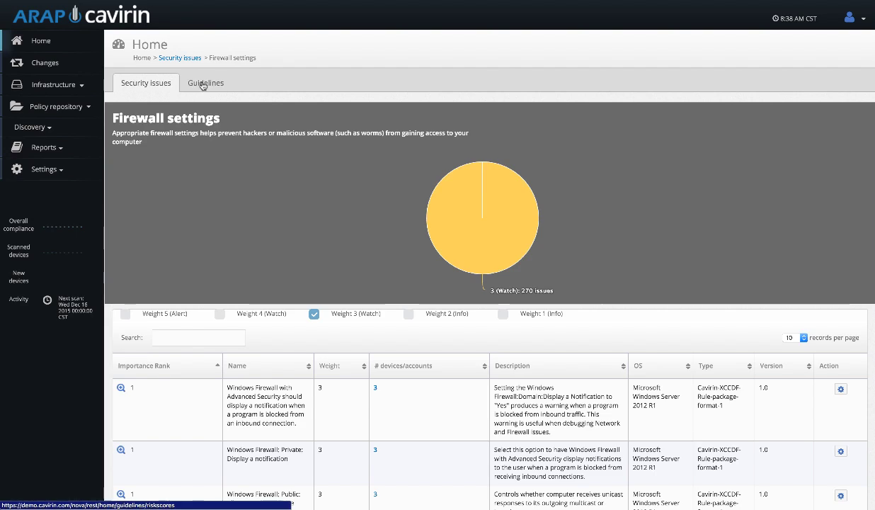
left_click(205, 82)
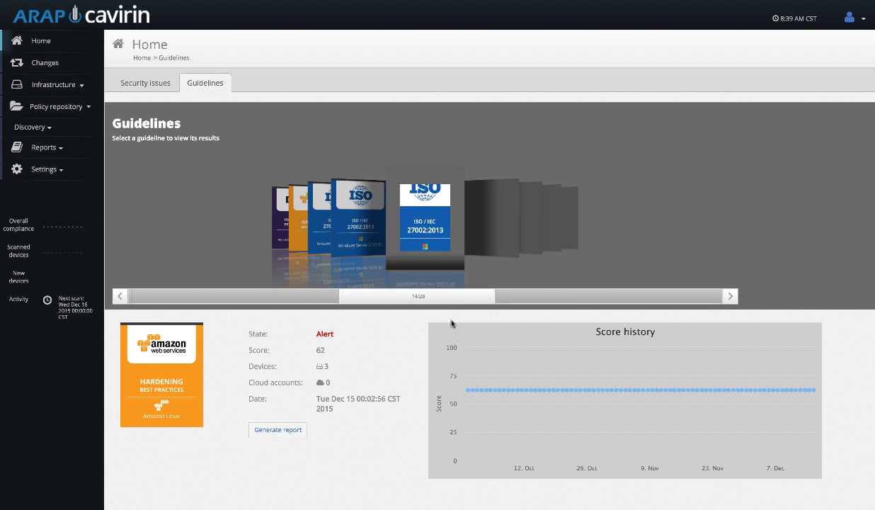
left_click(731, 296)
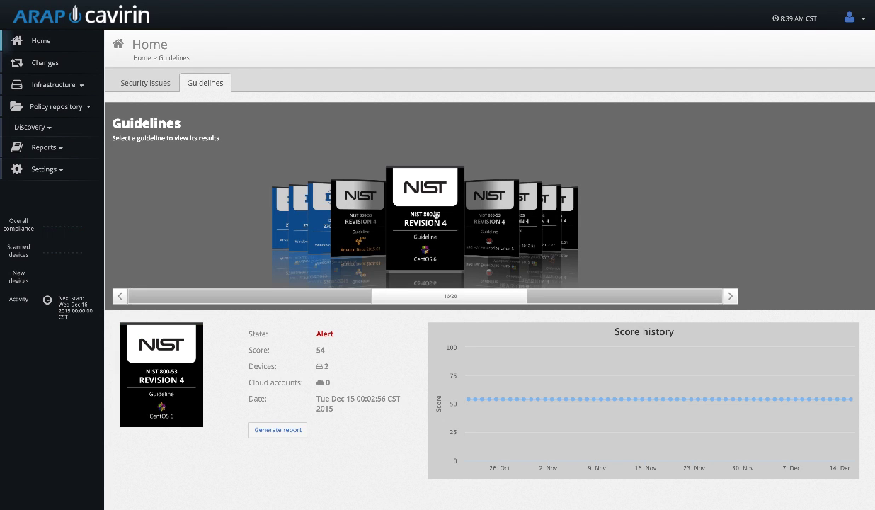
mouse_move(385, 379)
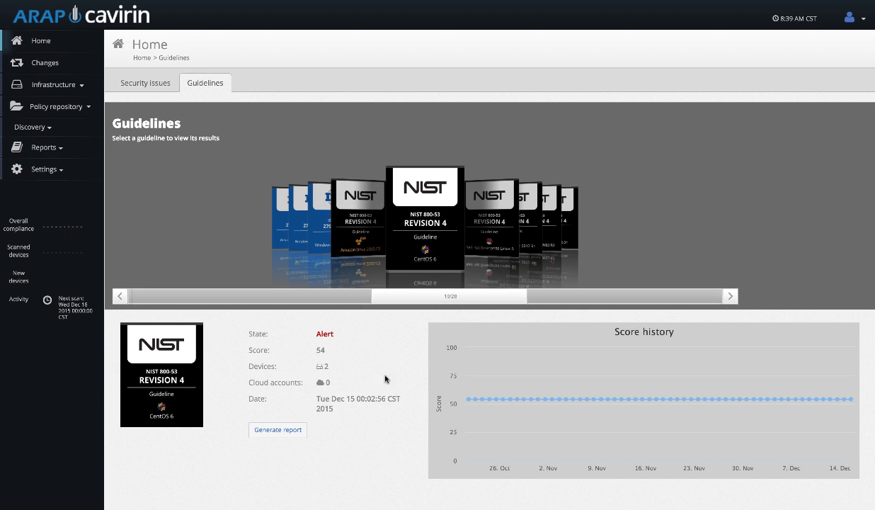
mouse_move(357, 387)
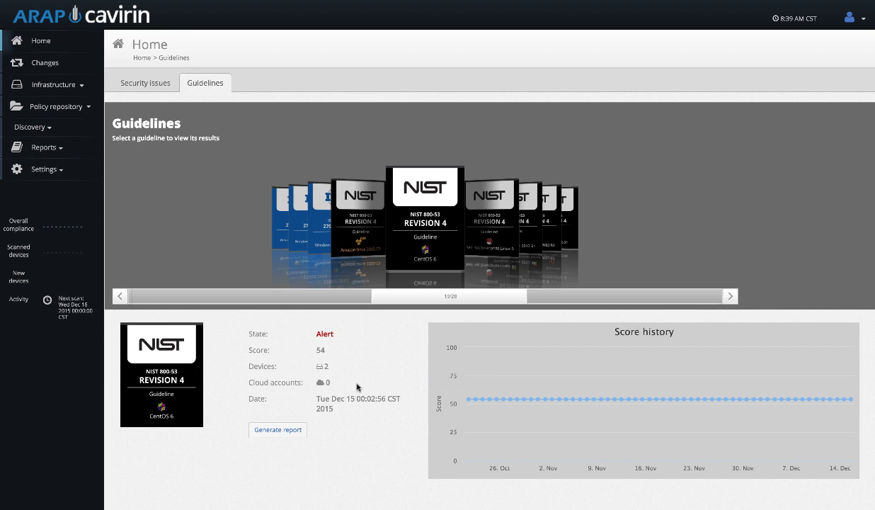
mouse_move(320, 377)
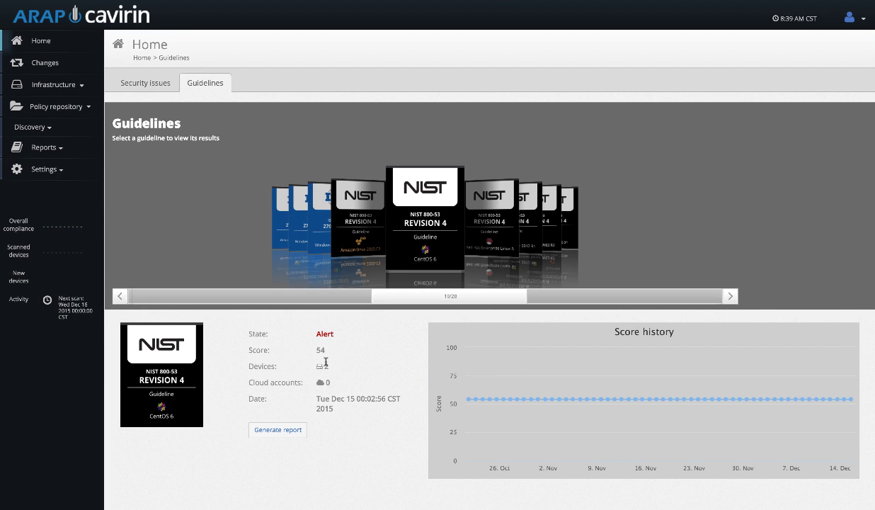
mouse_move(720, 399)
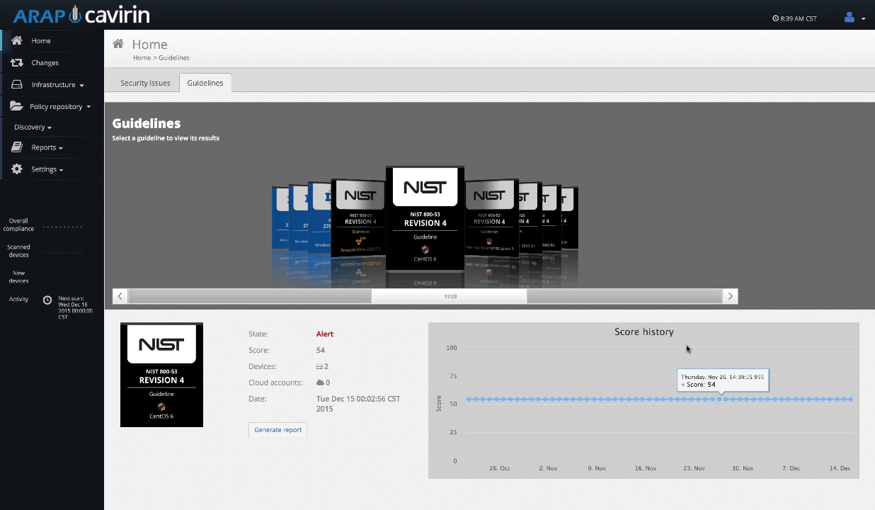
mouse_move(414, 382)
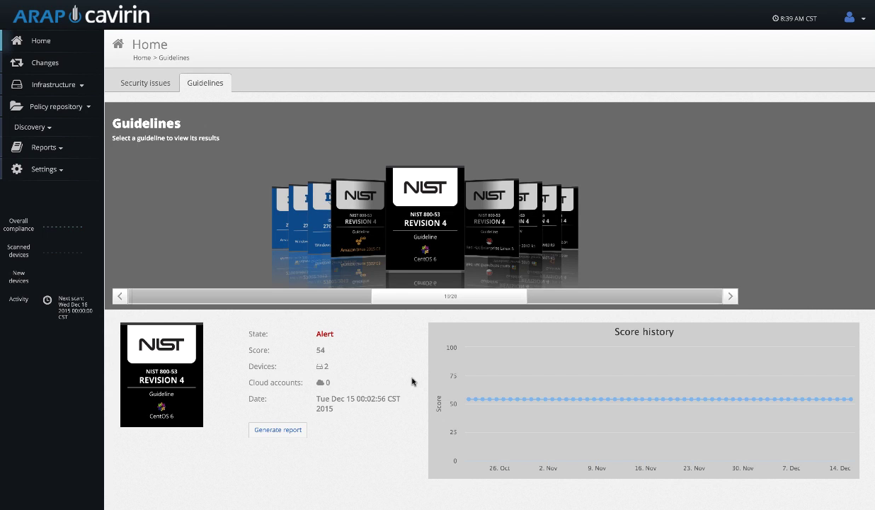
mouse_move(488, 399)
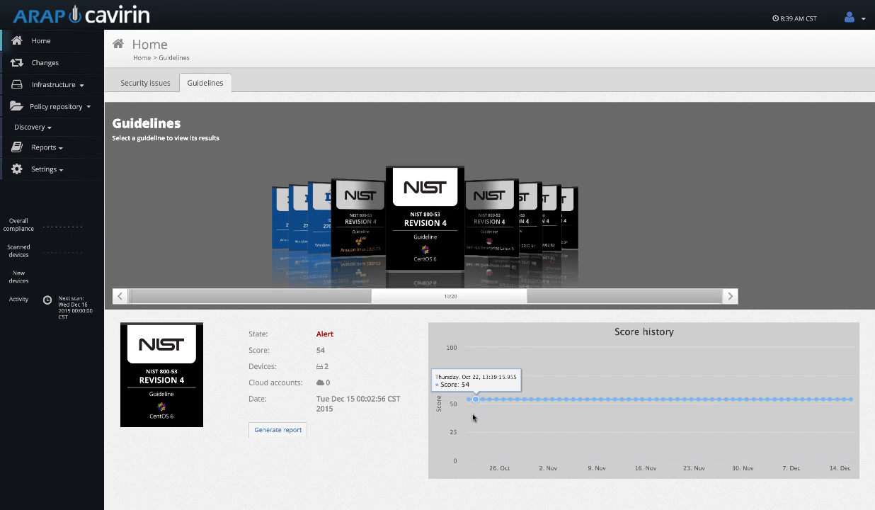
mouse_move(496, 400)
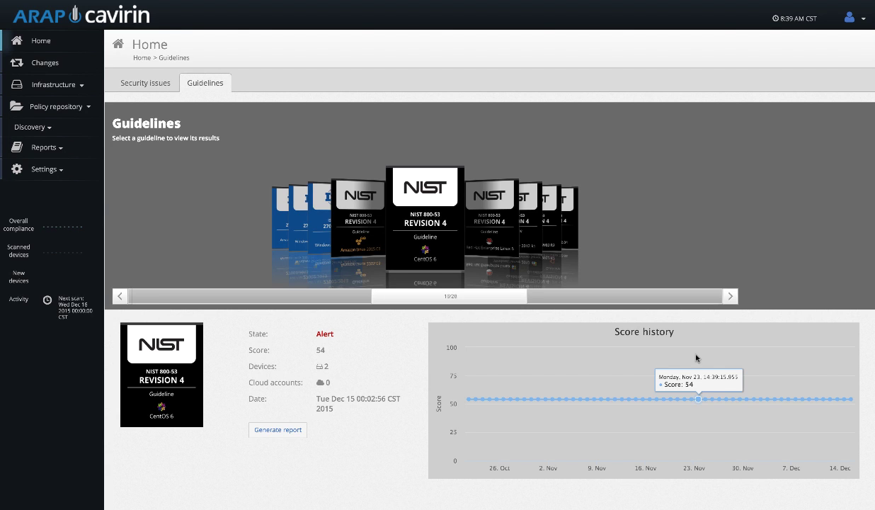
- Generate the NIST CentOS 6 guideline report and read through its executive summary and score history
left_click(277, 429)
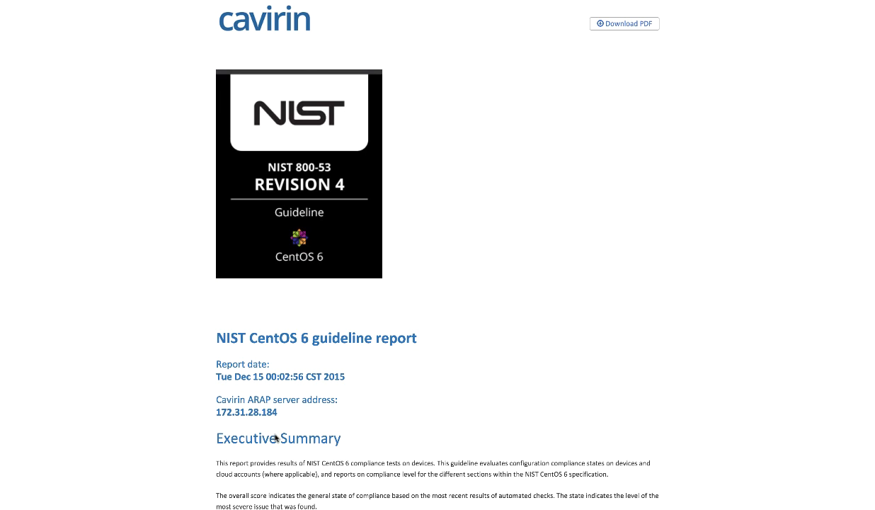
scroll("down", 3)
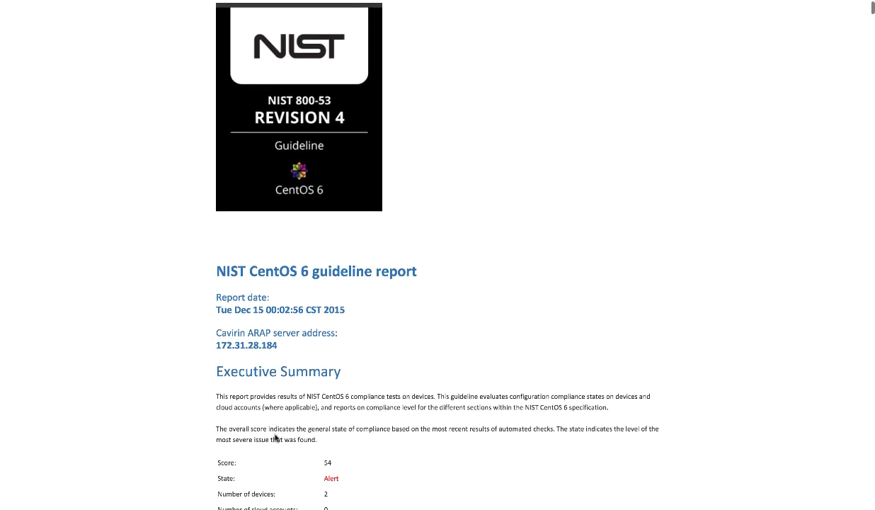
scroll("down", 3)
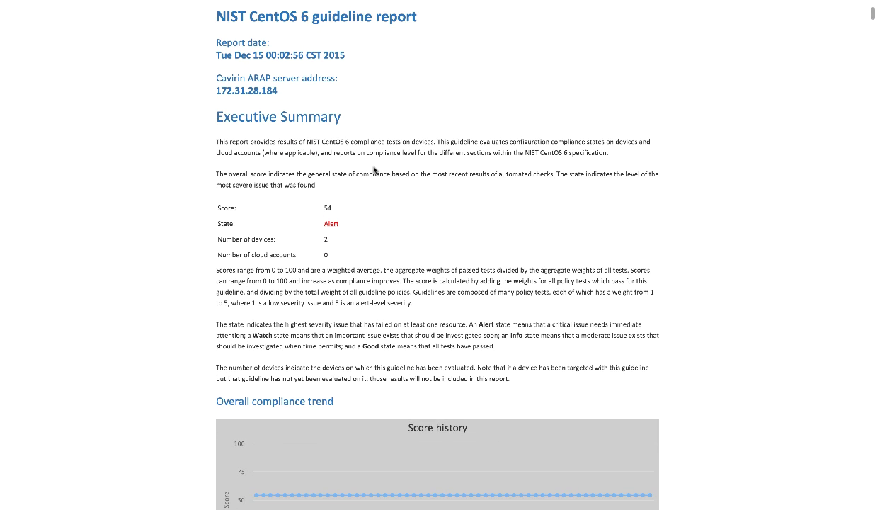
scroll("down", 3)
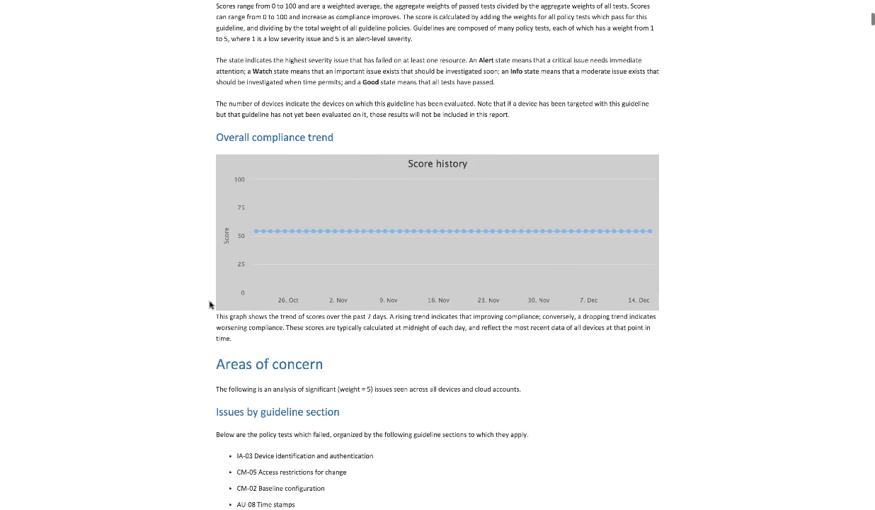
scroll("down", 3)
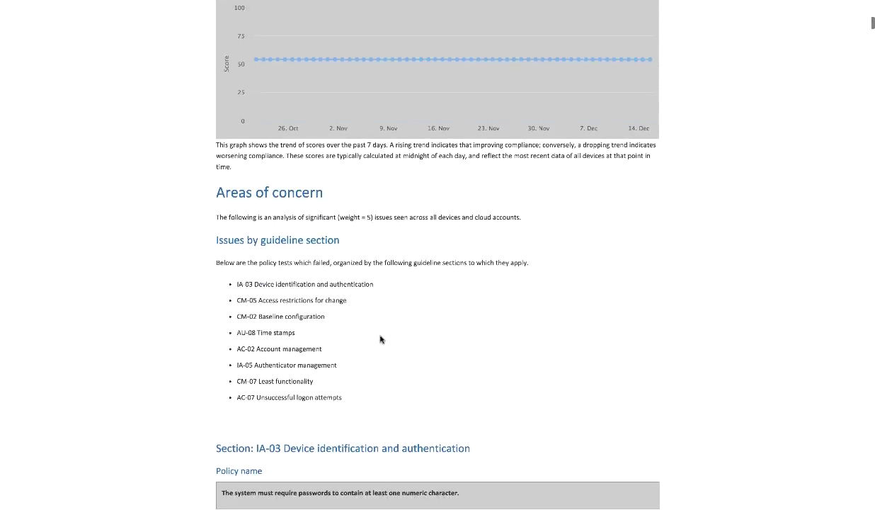
scroll("down", 3)
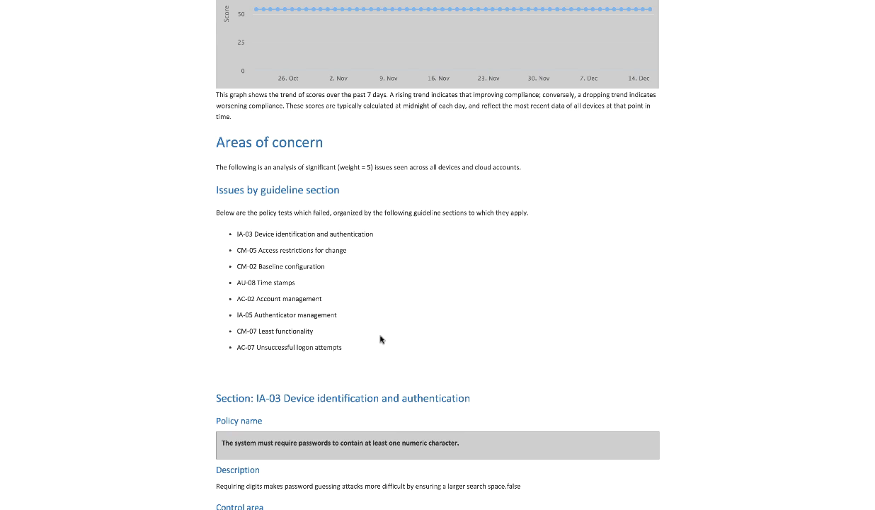
mouse_move(417, 324)
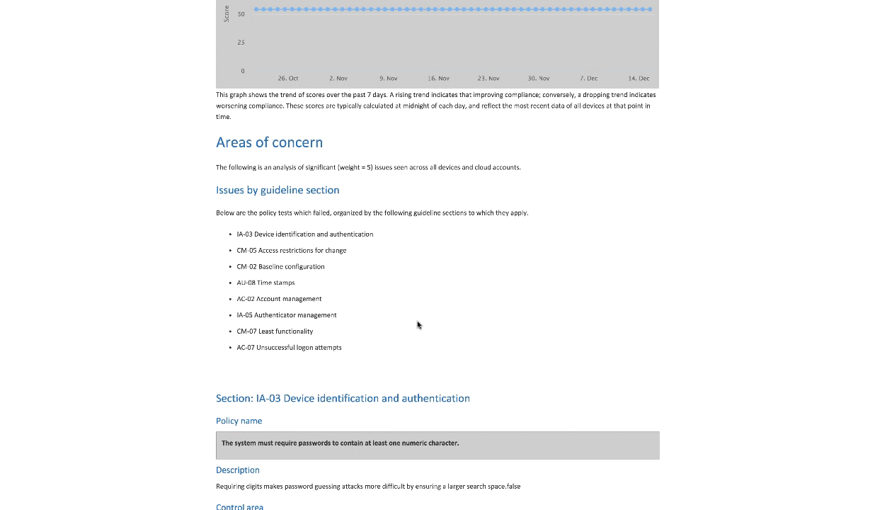
- Highlight the weight = 5 note and read the report's Areas of concern
double_click(351, 167)
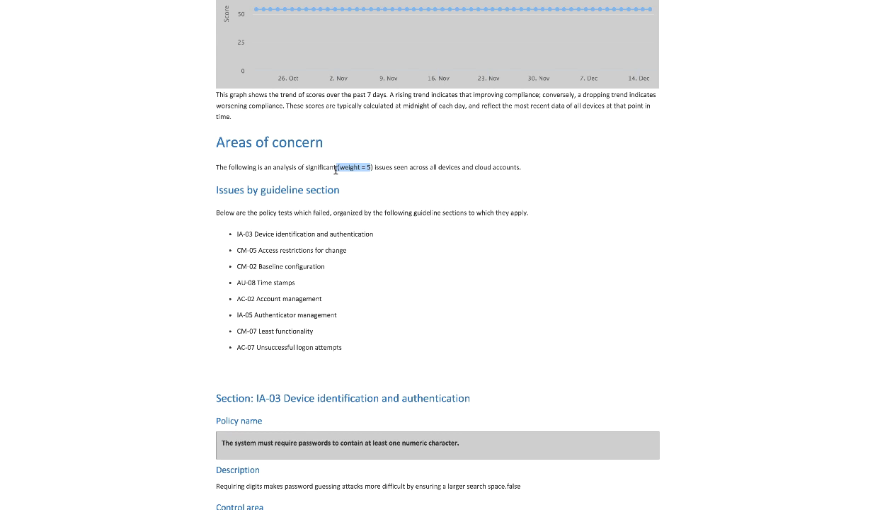
scroll("down", 3)
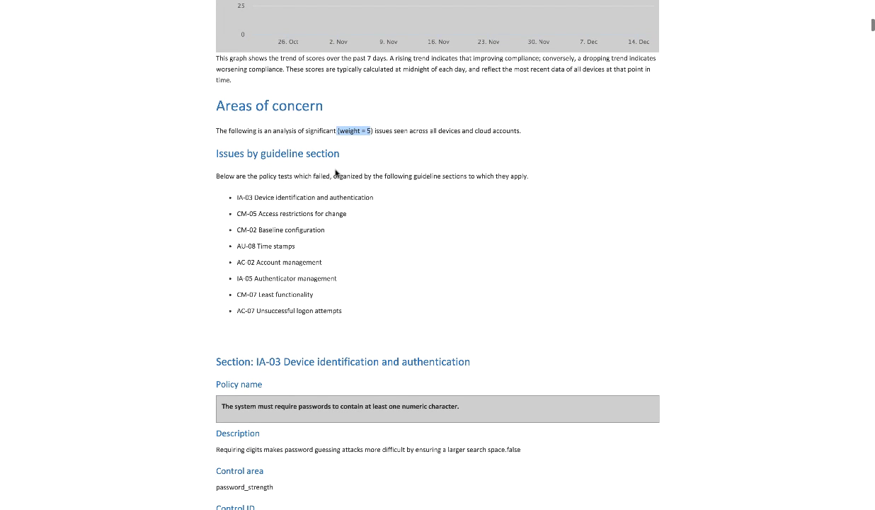
left_click_drag(246, 196, 313, 295)
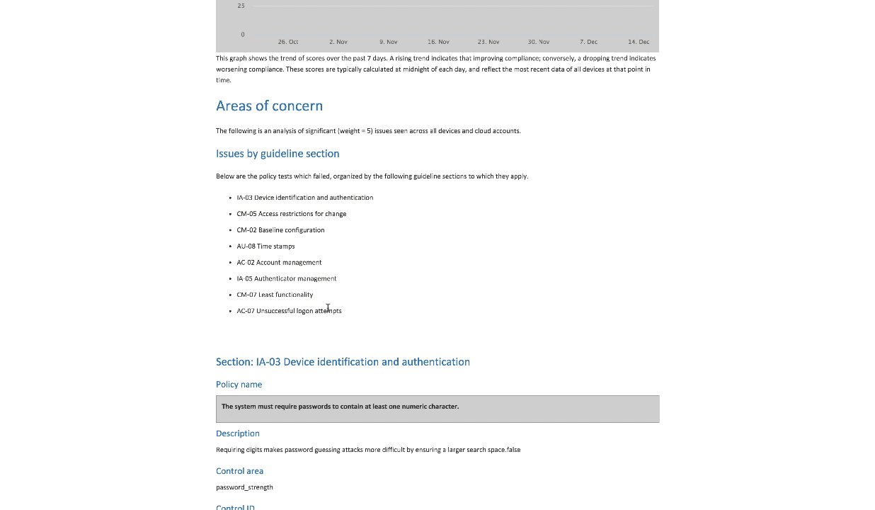
- Review the IA-03 section's Failed devices table in the NIST report
scroll("down", 3)
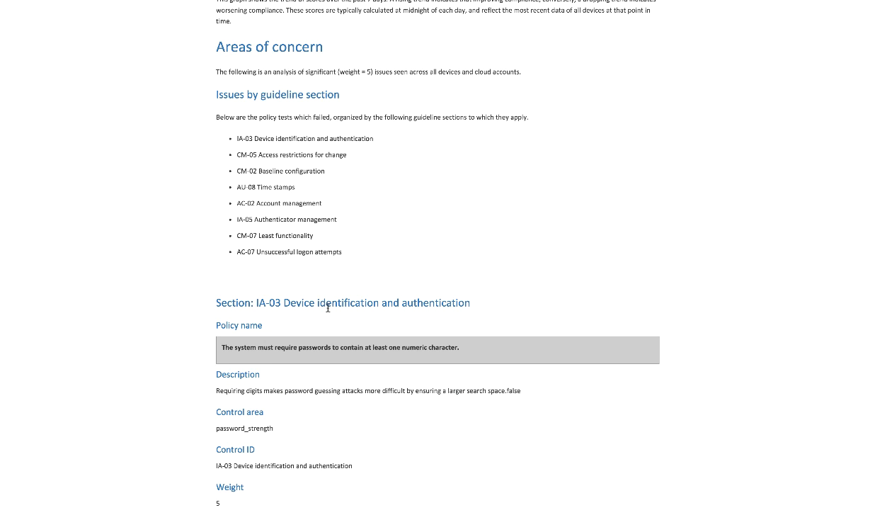
scroll("down", 3)
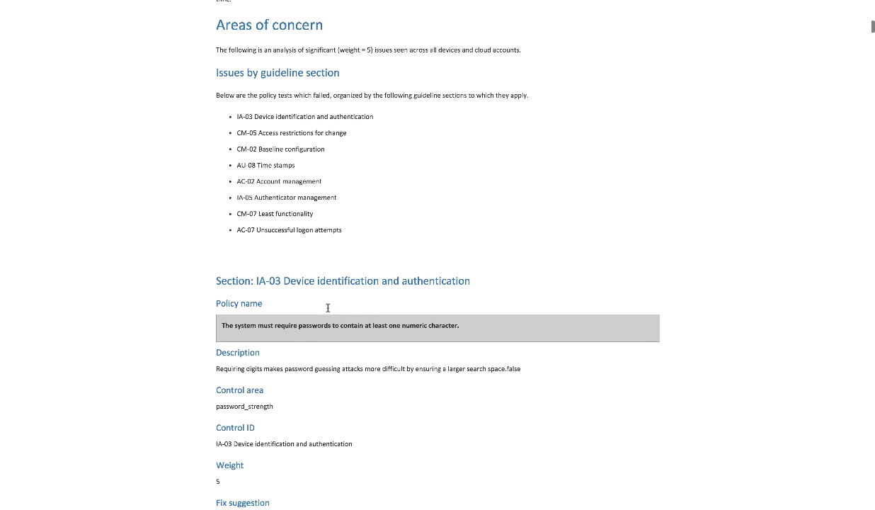
scroll("down", 3)
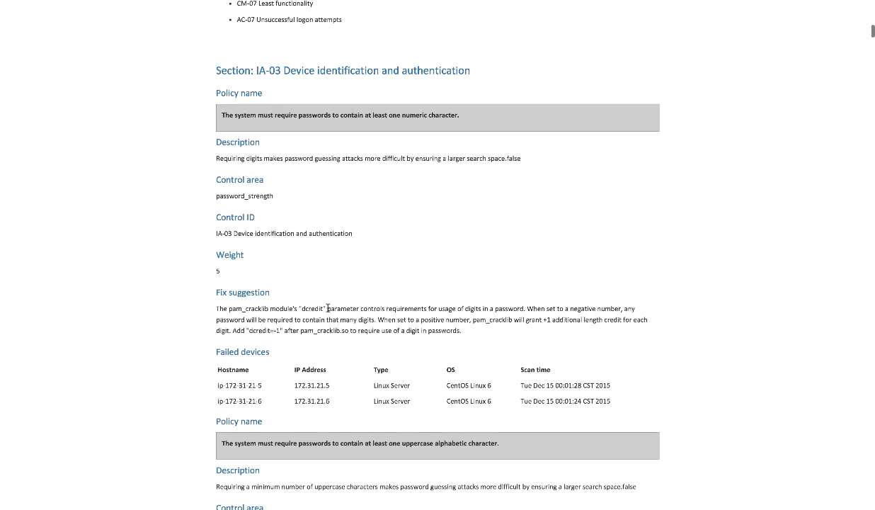
scroll("down", 3)
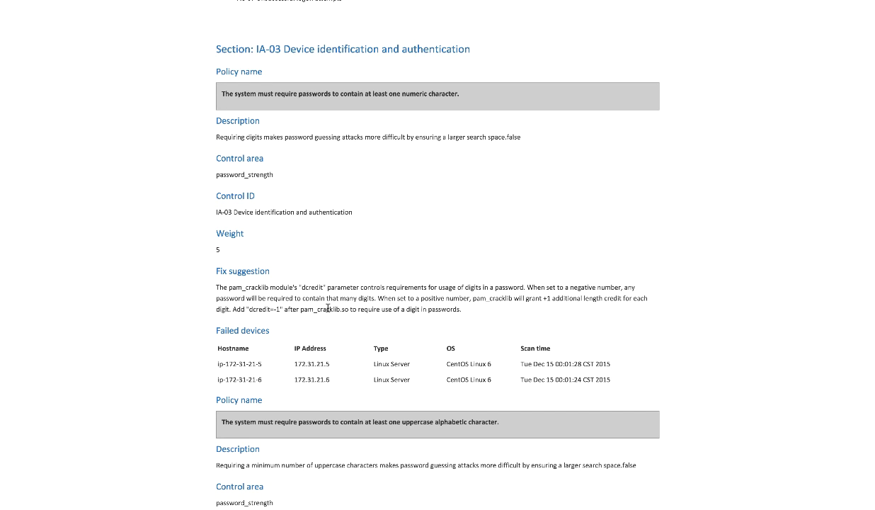
mouse_move(463, 99)
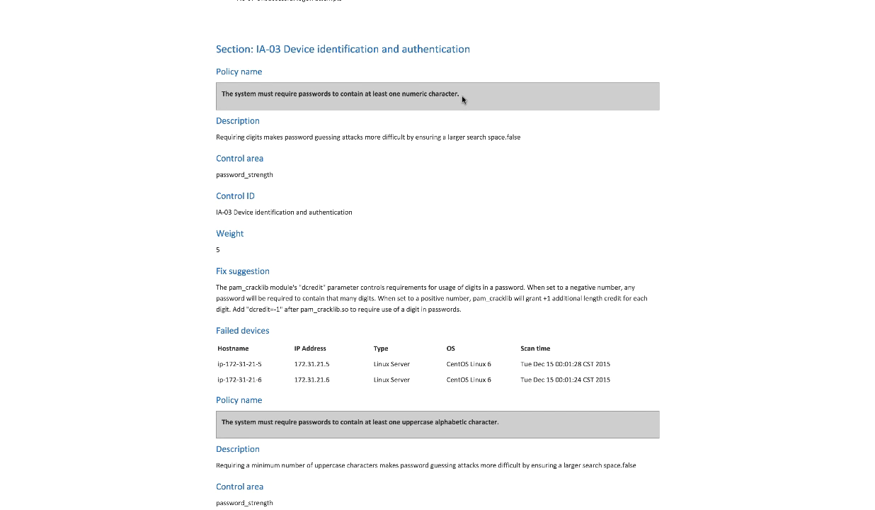
mouse_move(235, 136)
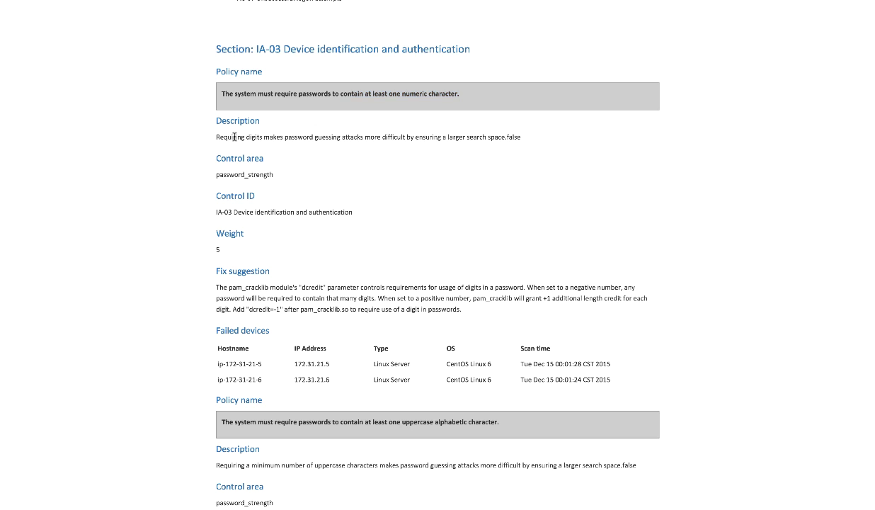
left_click_drag(234, 136, 363, 136)
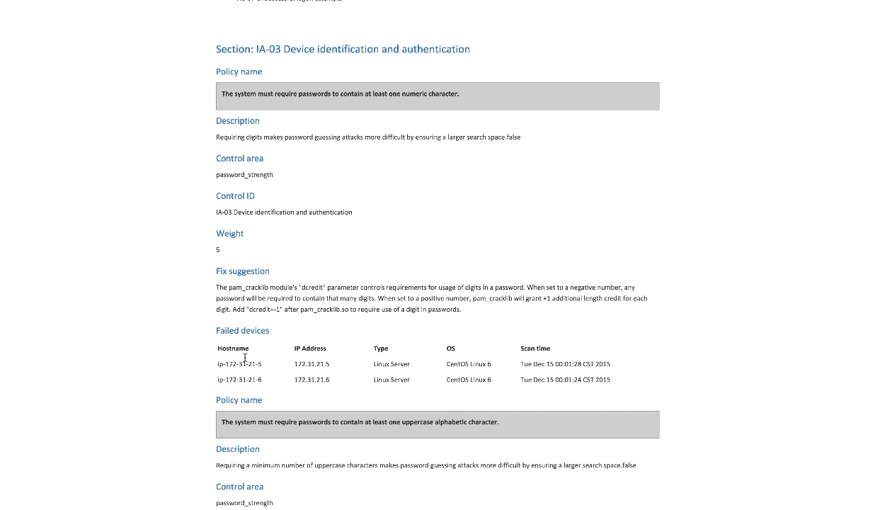
mouse_move(306, 357)
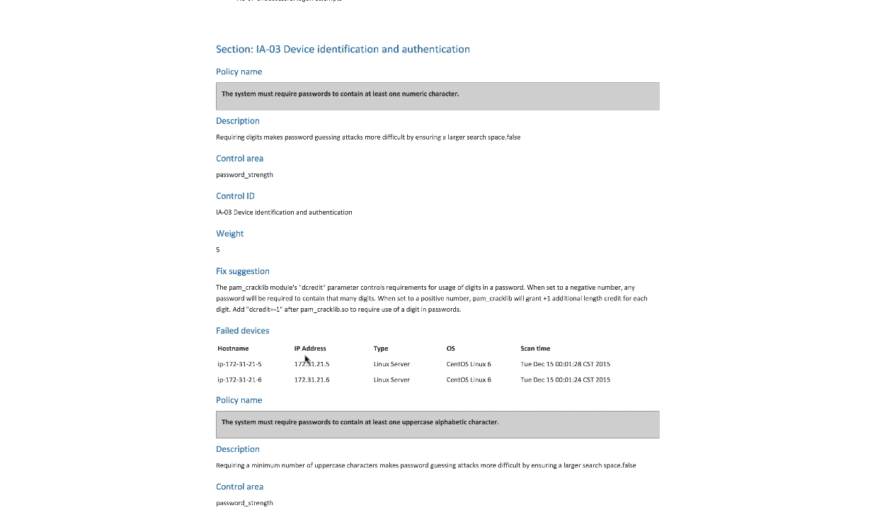
scroll("down", 3)
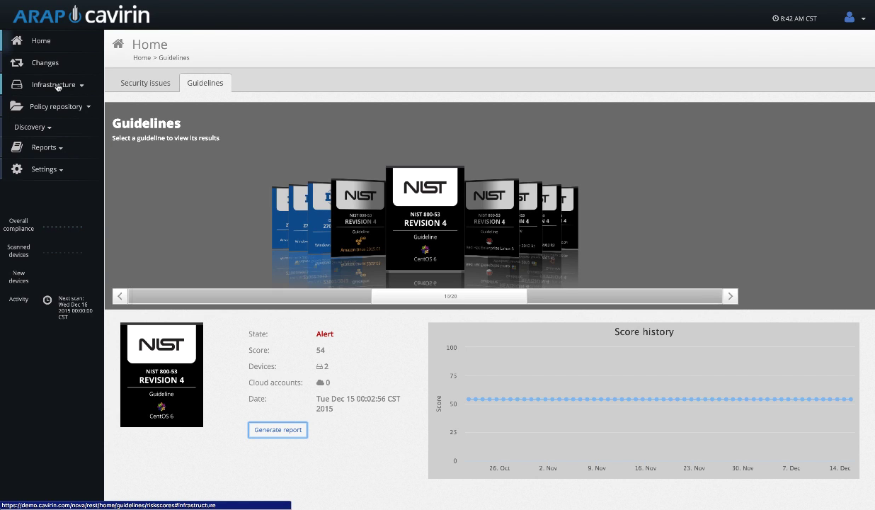
- From Infrastructure > Devices, locate Windows server WIN-80GN09S0CLN and show its compliance details
left_click(54, 85)
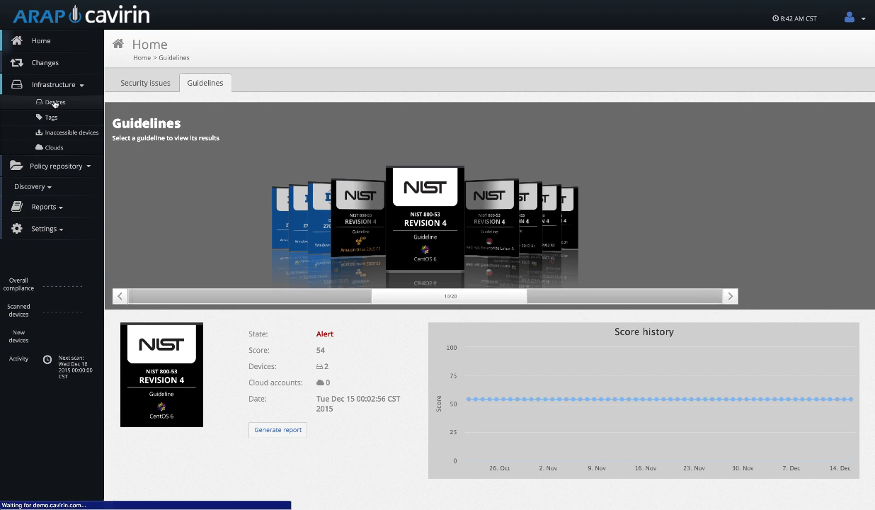
left_click(54, 102)
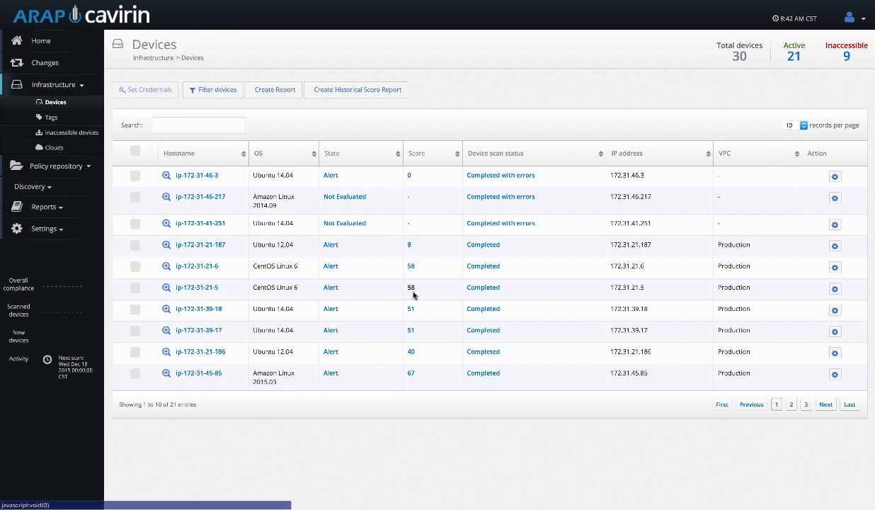
mouse_move(825, 405)
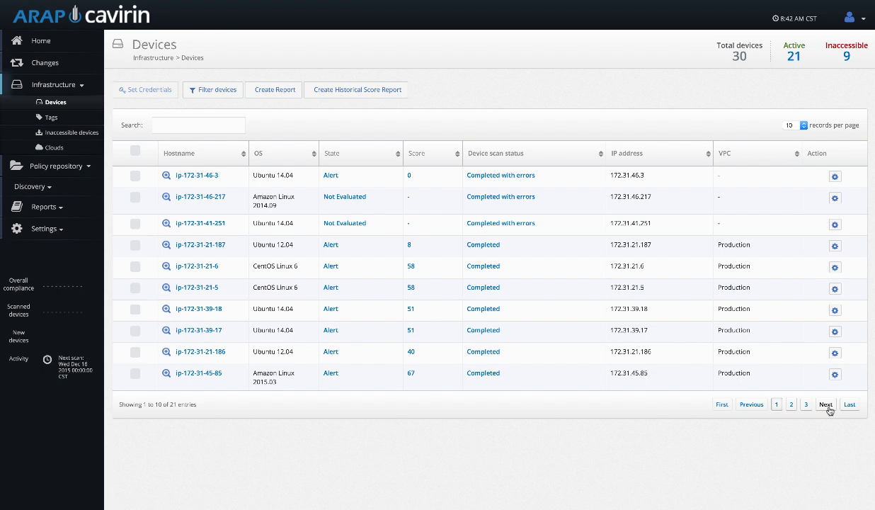
left_click(826, 404)
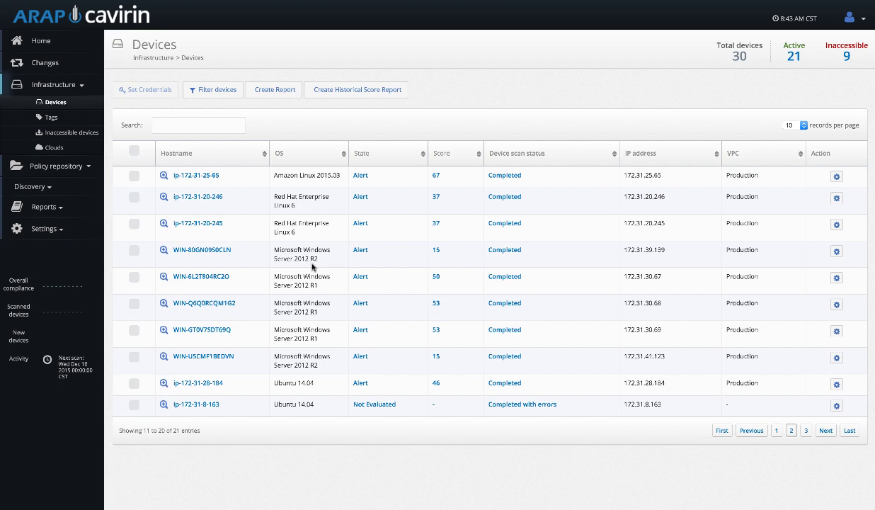
left_click(437, 253)
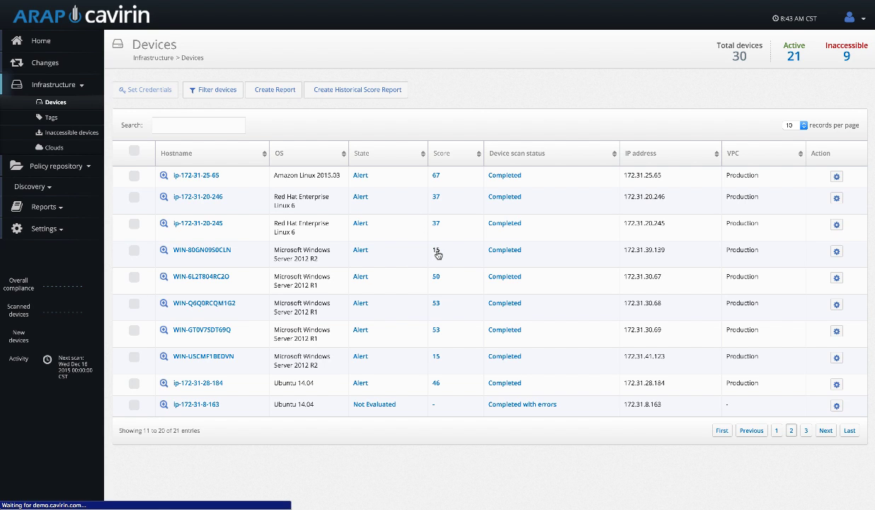
left_click(201, 249)
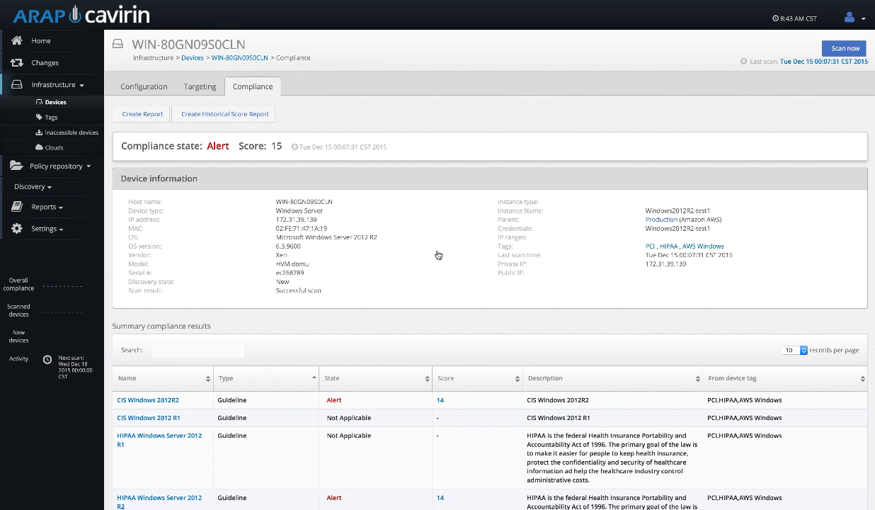
scroll("down", 3)
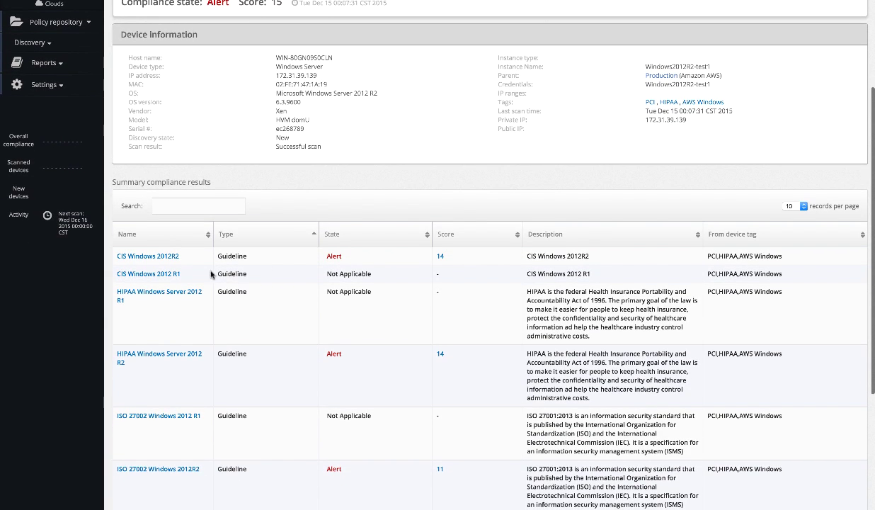
mouse_move(150, 374)
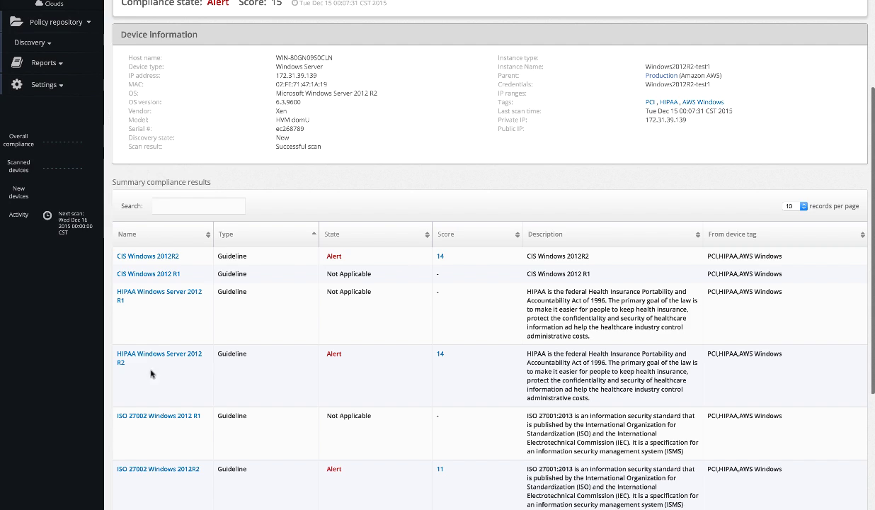
scroll("down", 3)
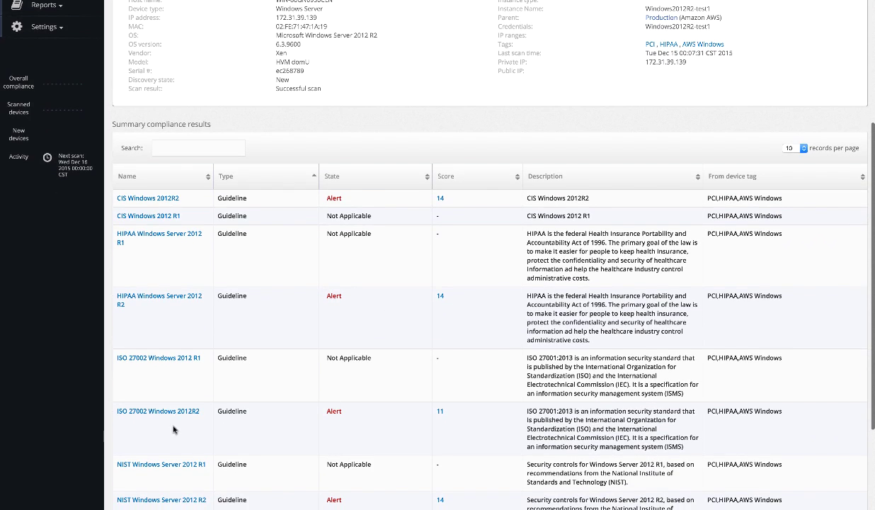
scroll("down", 3)
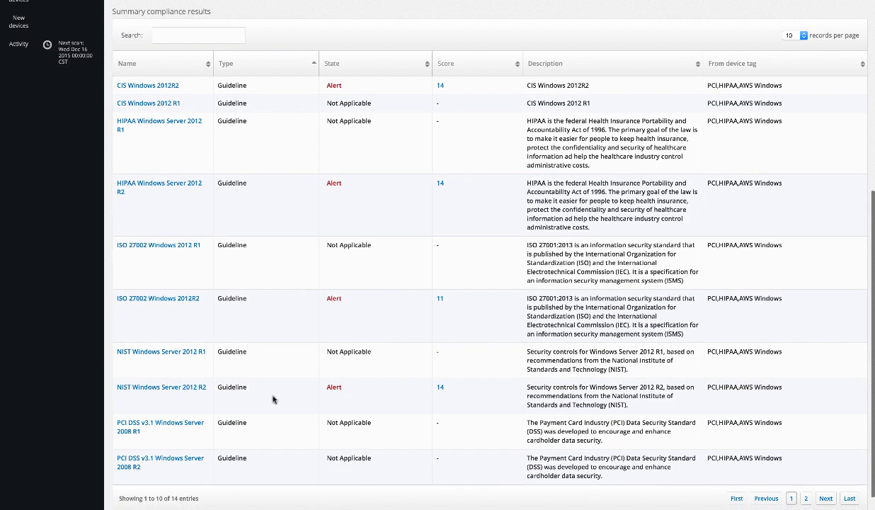
scroll("up", 3)
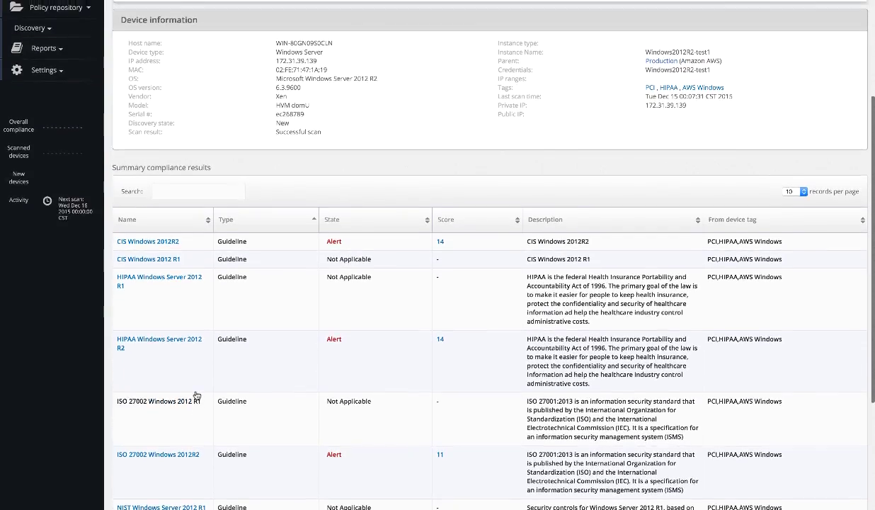
scroll("up", 3)
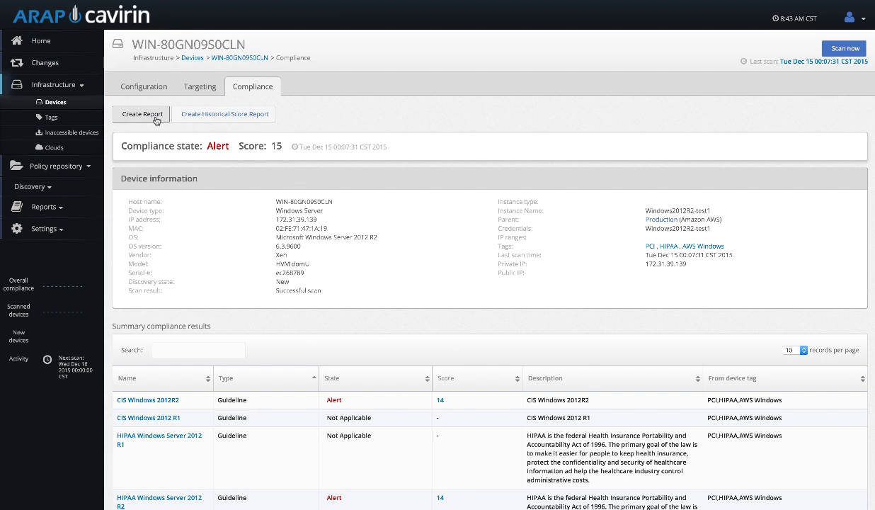
mouse_move(297, 191)
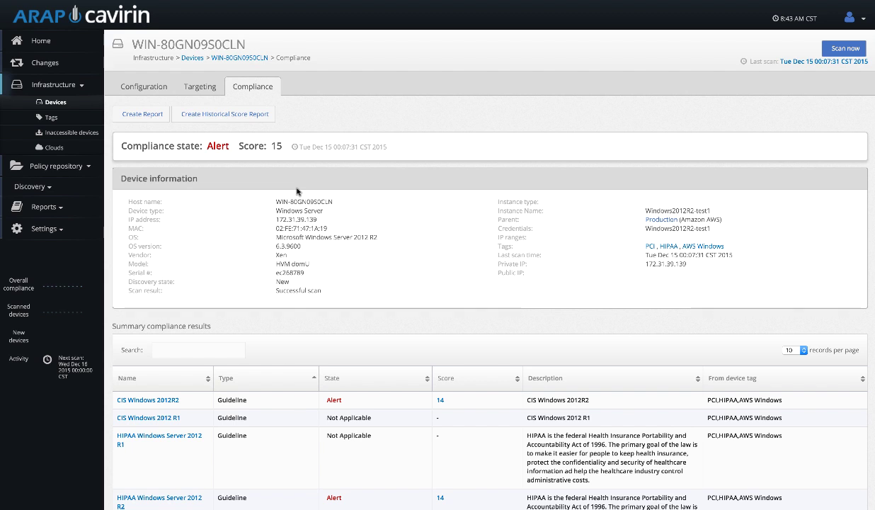
- Check the guidelines targeting the server, then view its configuration inventory with device and disk details
left_click(200, 86)
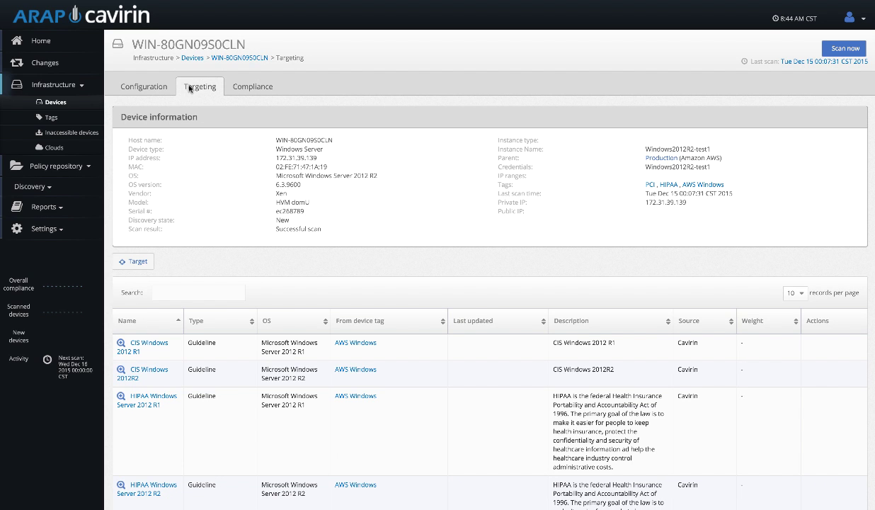
left_click(145, 86)
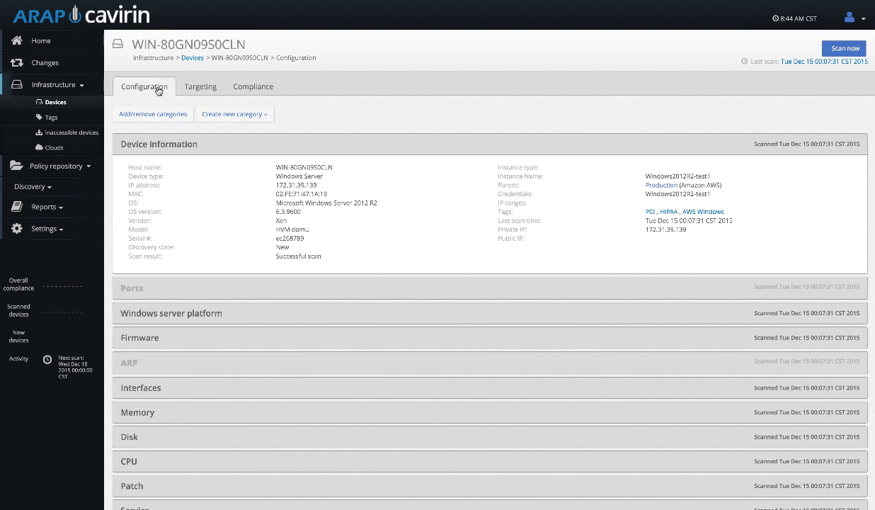
mouse_move(354, 189)
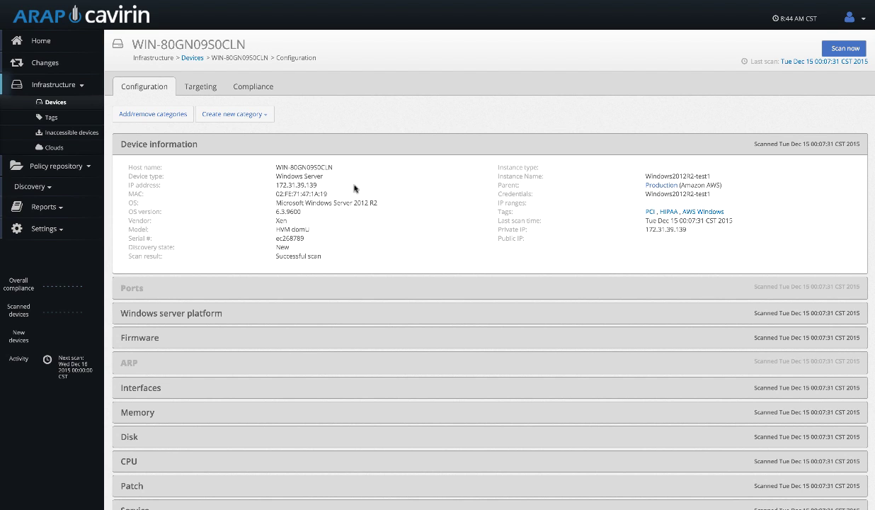
mouse_move(306, 271)
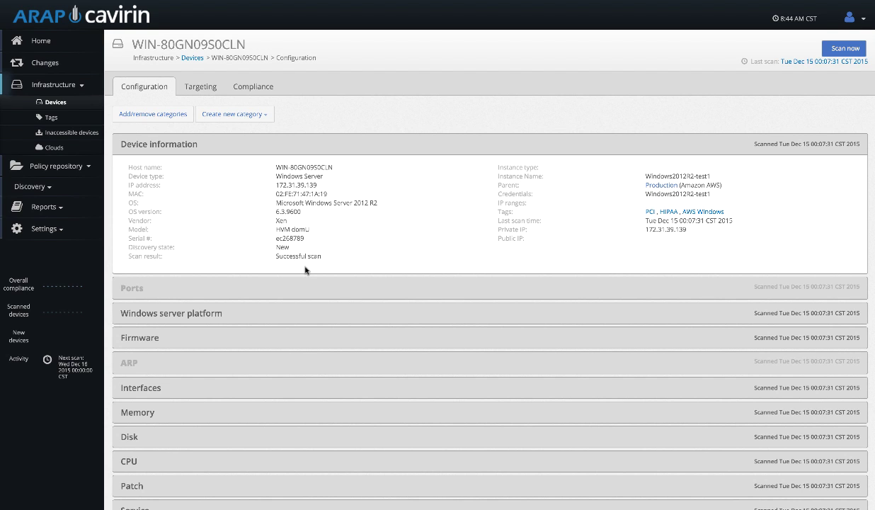
mouse_move(337, 197)
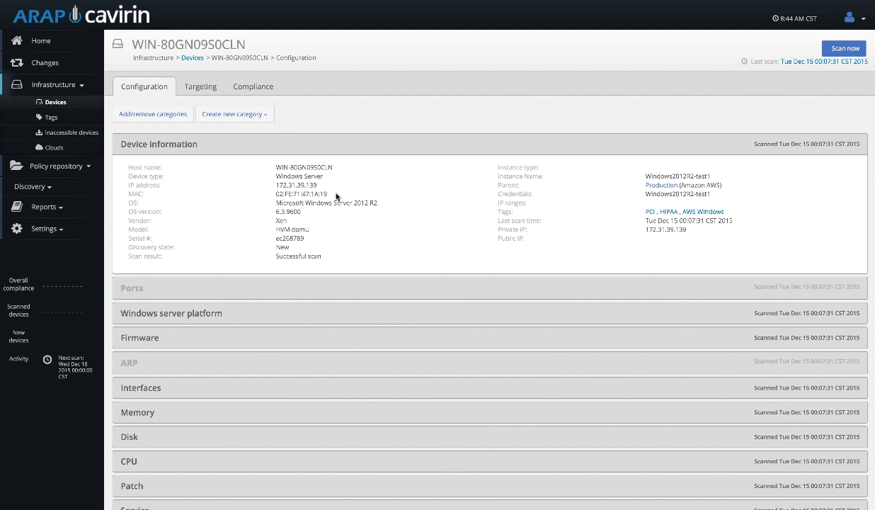
mouse_move(294, 239)
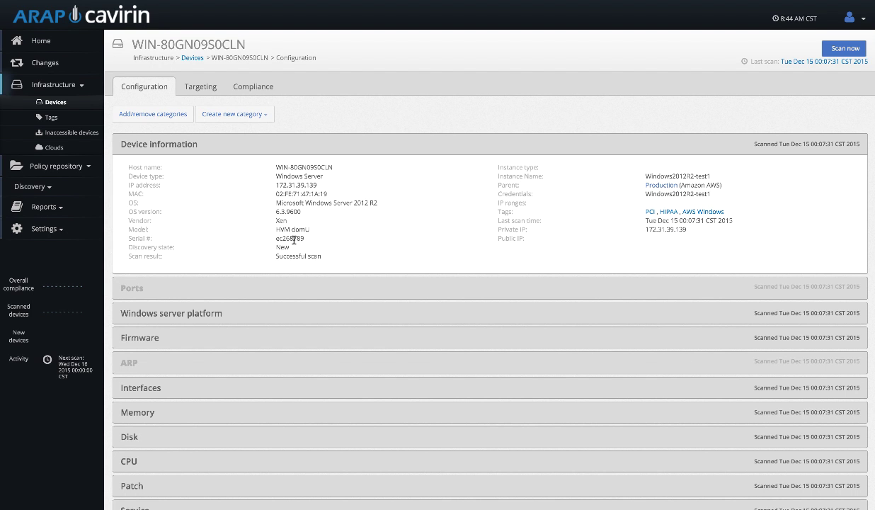
scroll("down", 3)
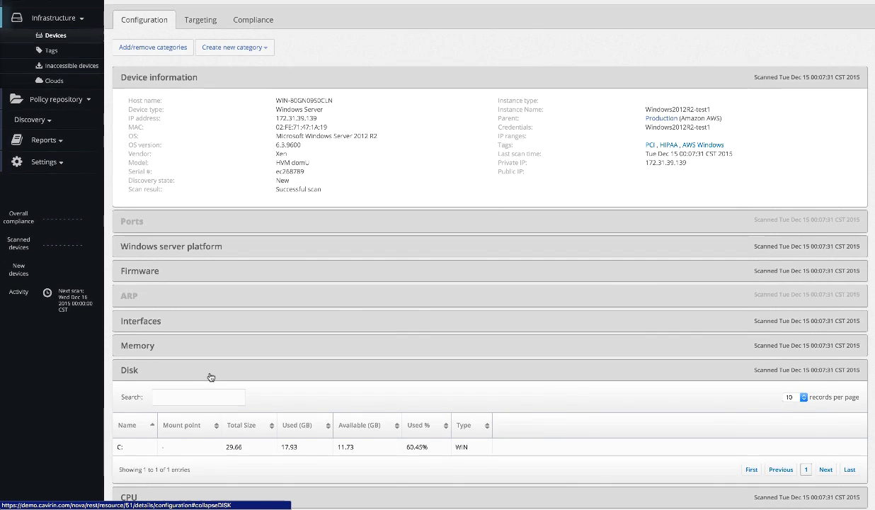
scroll("down", 3)
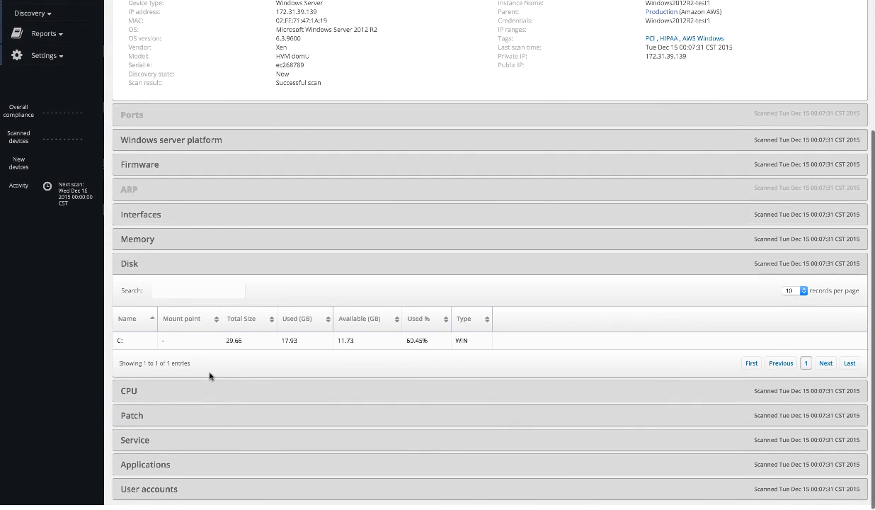
- Expand the server's services list and review services and installed applications
left_click(136, 439)
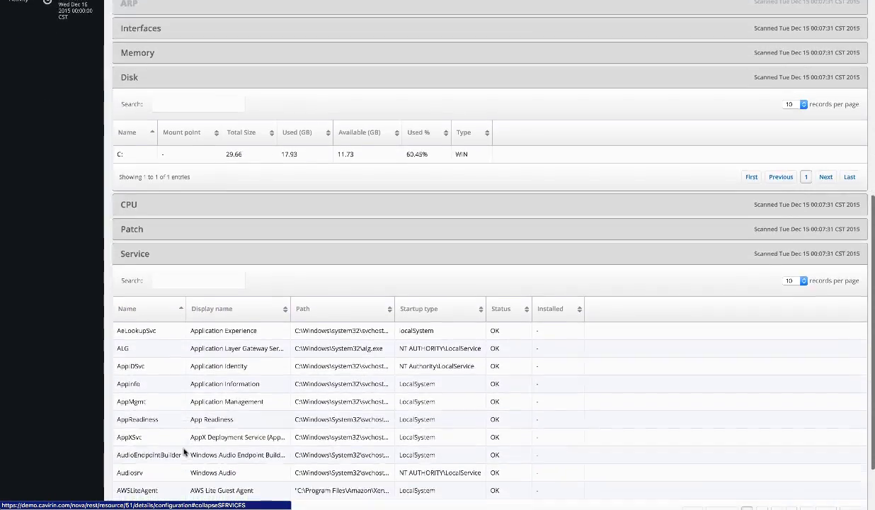
scroll("down", 3)
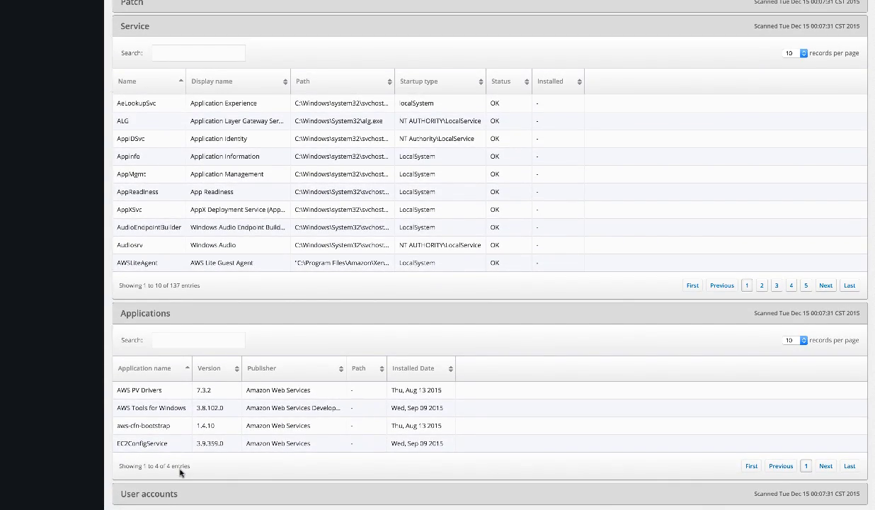
scroll("up", 3)
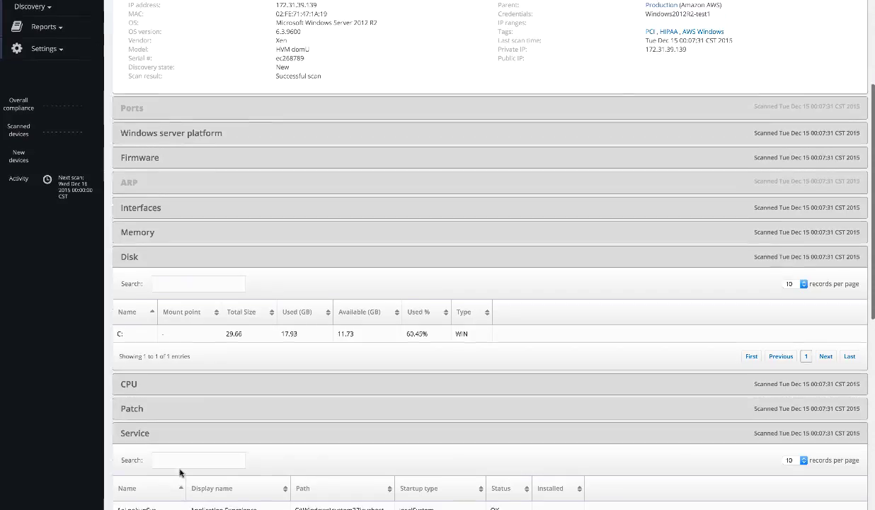
scroll("up", 3)
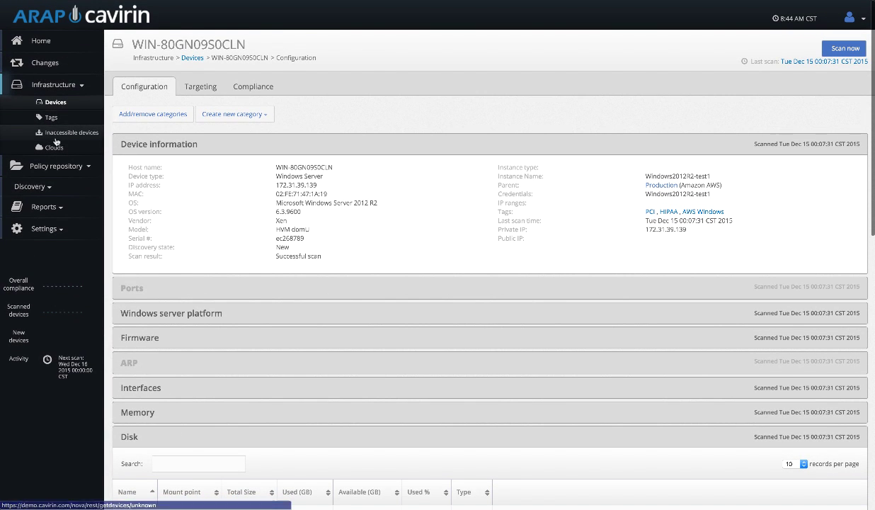
- From Infrastructure > Tags, show the AWS Windows tag's members and compliance score
left_click(51, 117)
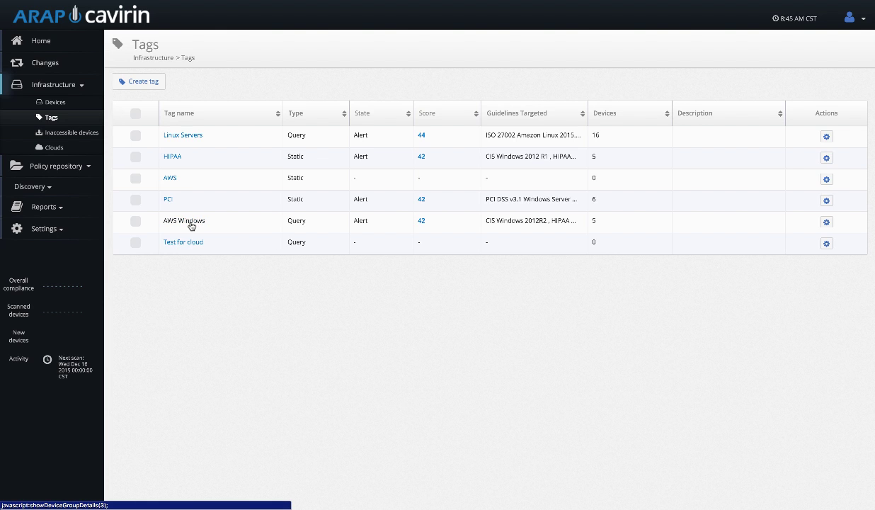
left_click(184, 221)
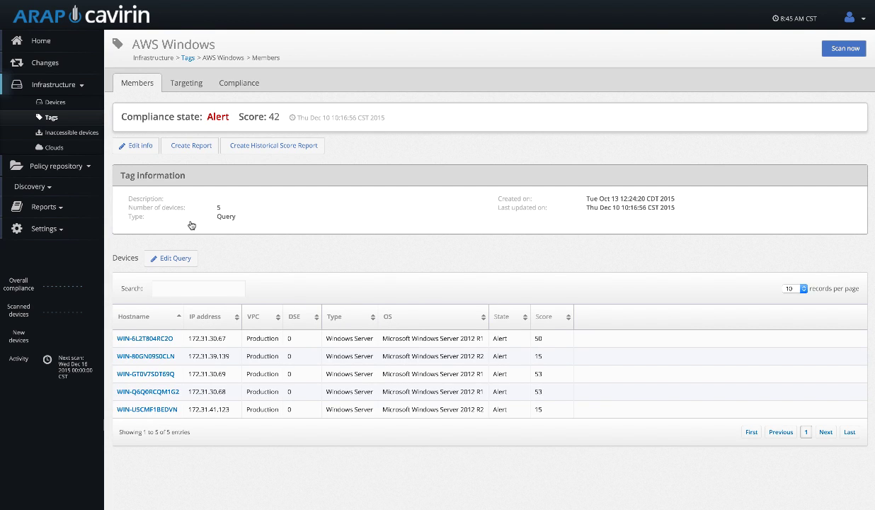
mouse_move(211, 439)
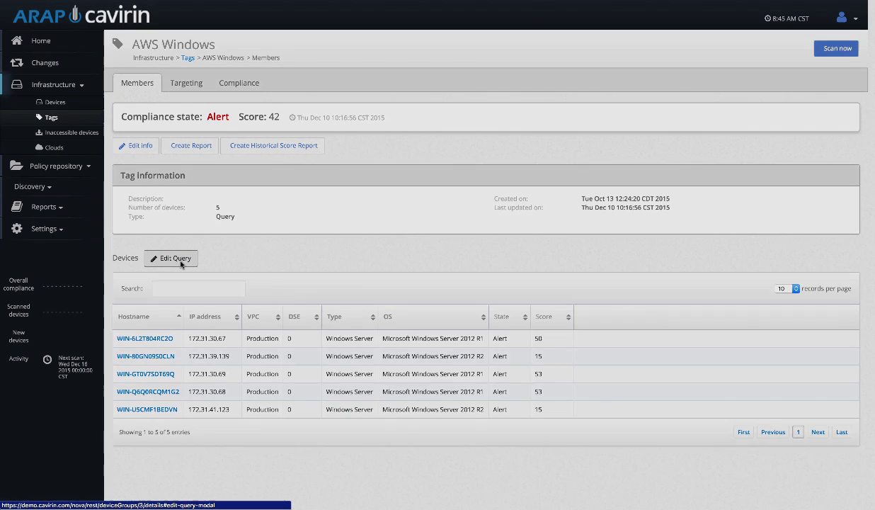
- Add a Windows Server device-attribute condition to the AWS Windows tag's query and browse its filterable attributes
left_click(170, 258)
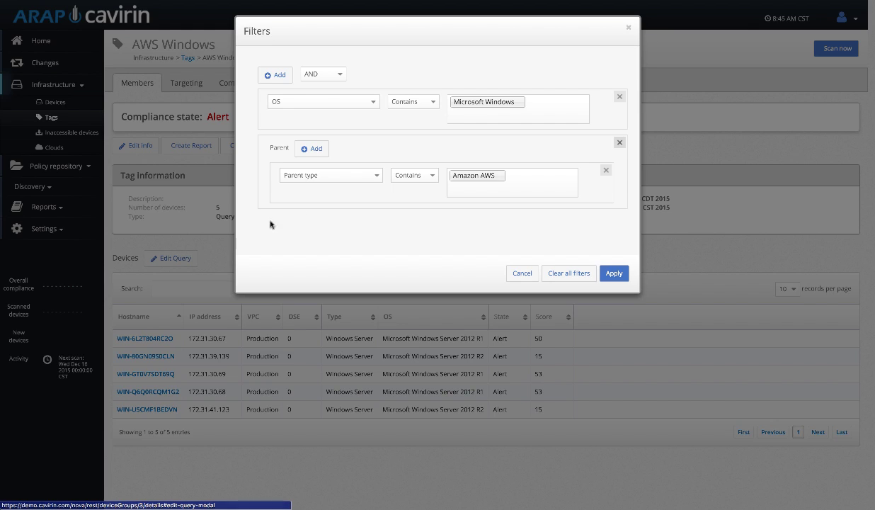
mouse_move(439, 98)
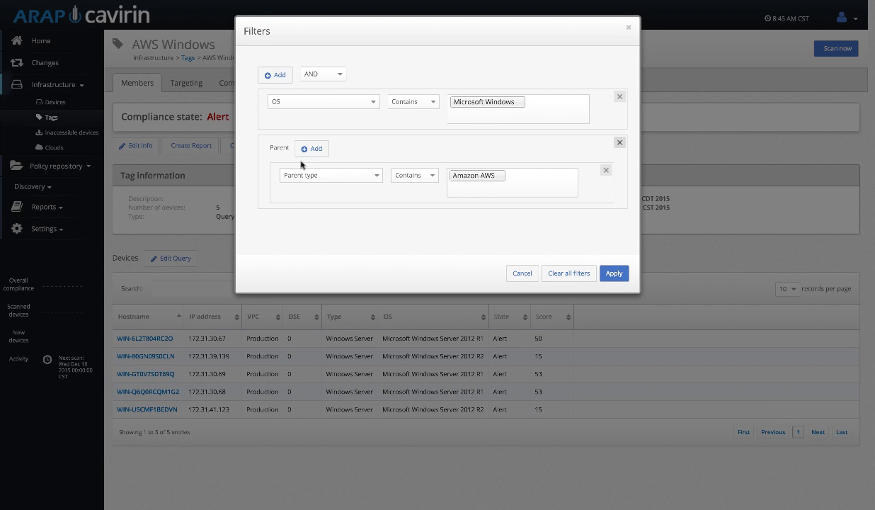
mouse_move(486, 184)
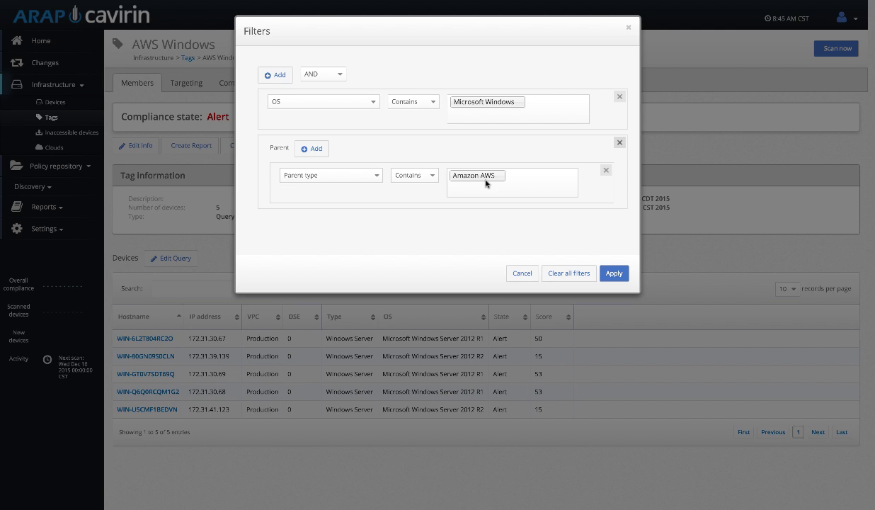
left_click(323, 102)
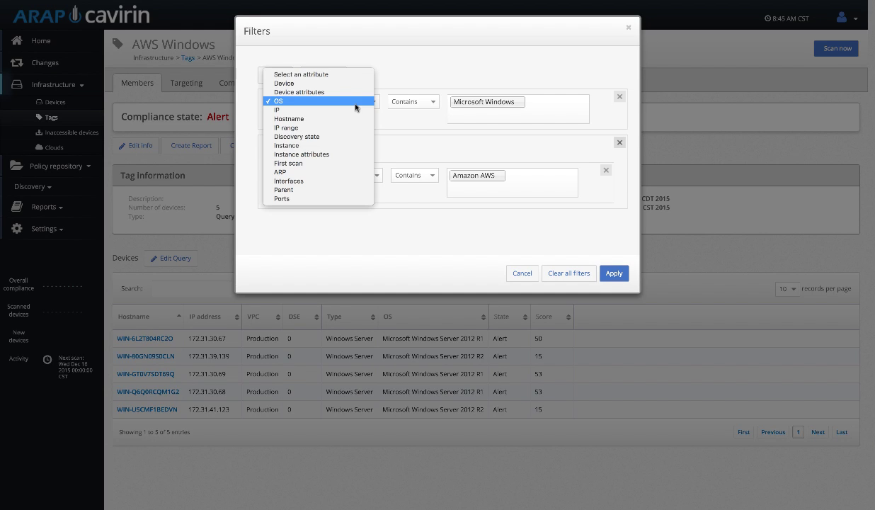
mouse_move(319, 111)
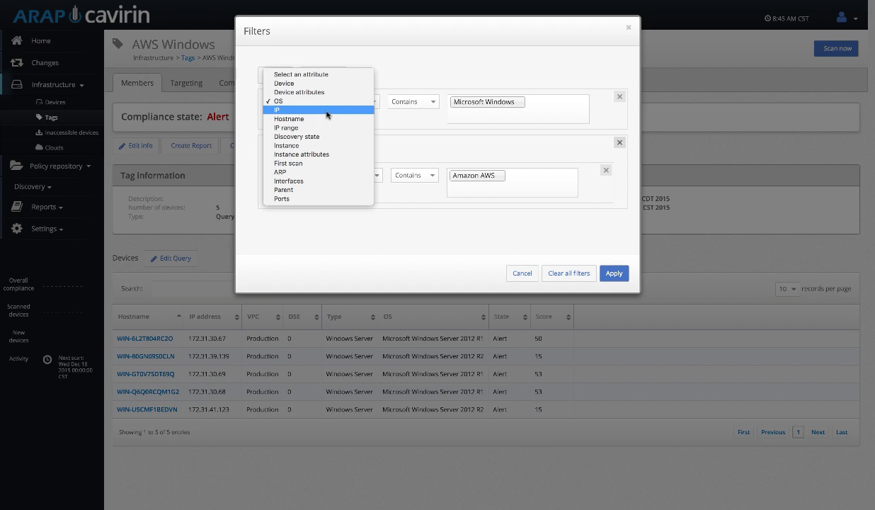
mouse_move(320, 189)
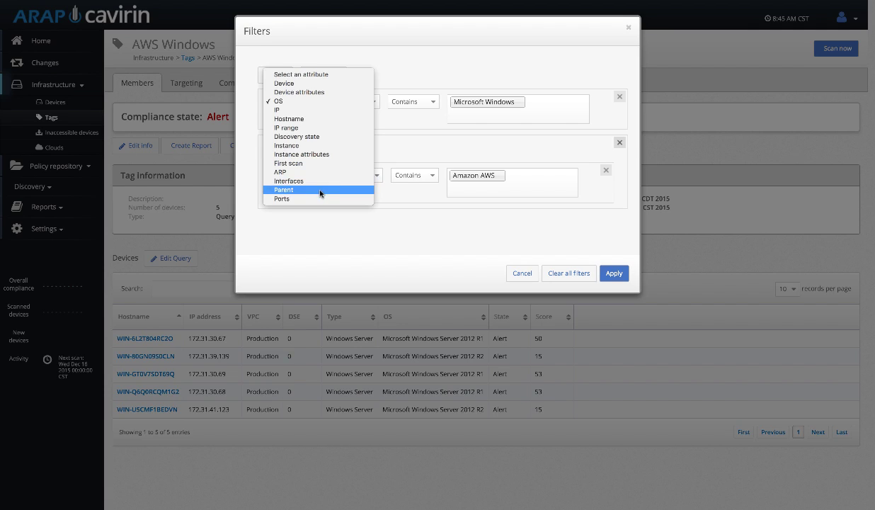
mouse_move(343, 145)
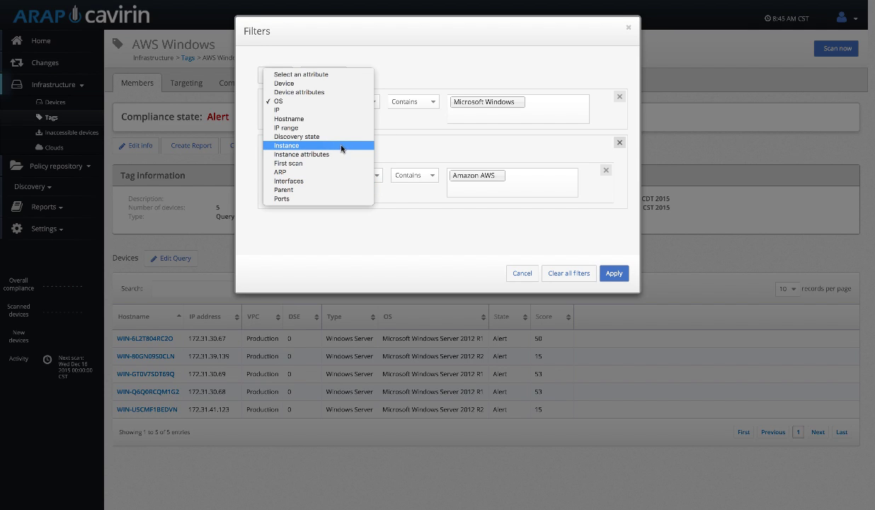
left_click(283, 190)
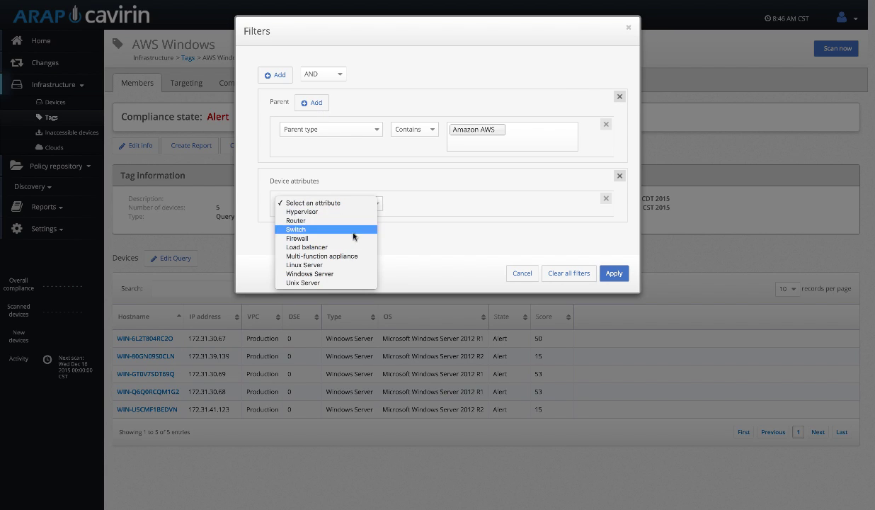
left_click(309, 274)
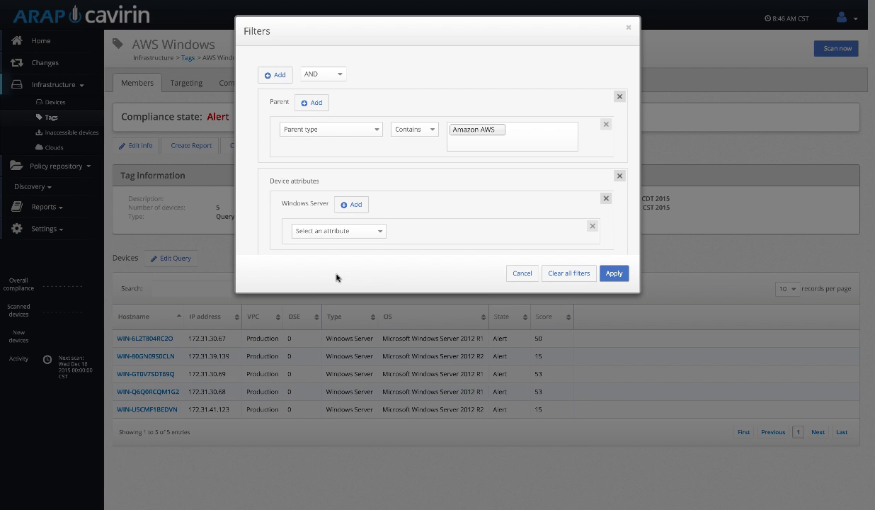
left_click(337, 229)
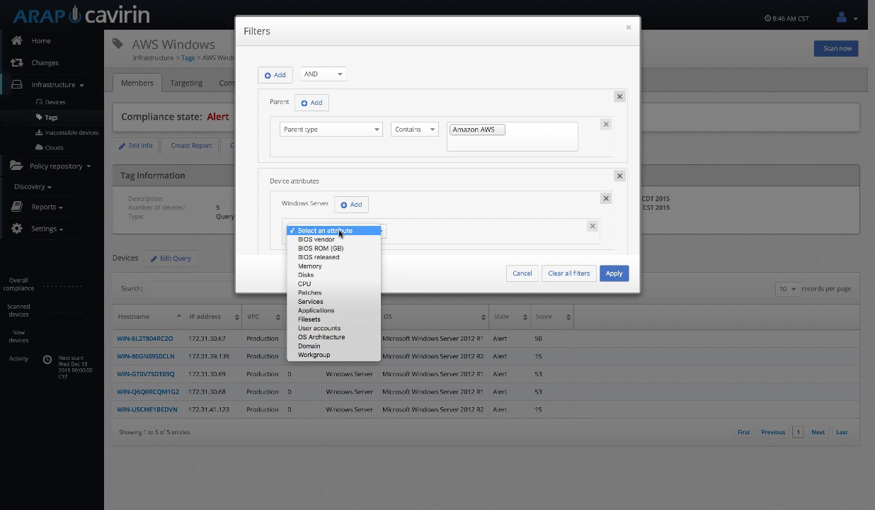
mouse_move(315, 310)
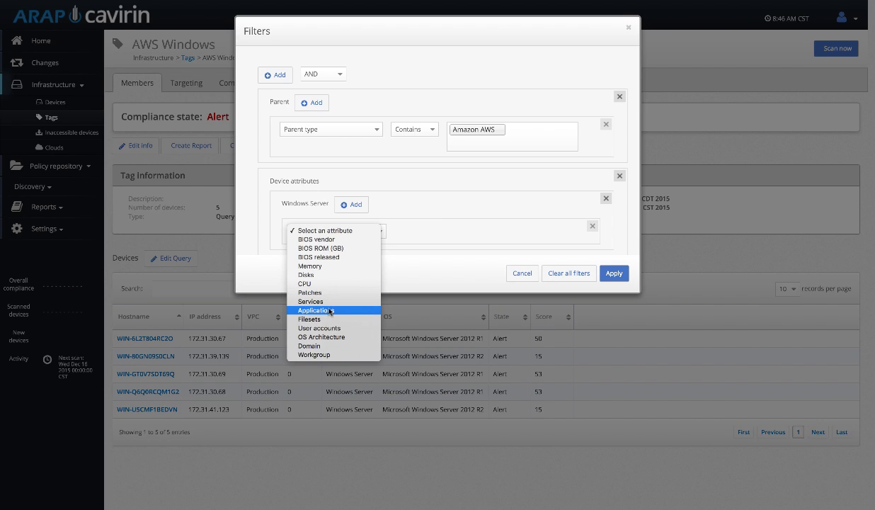
mouse_move(309, 345)
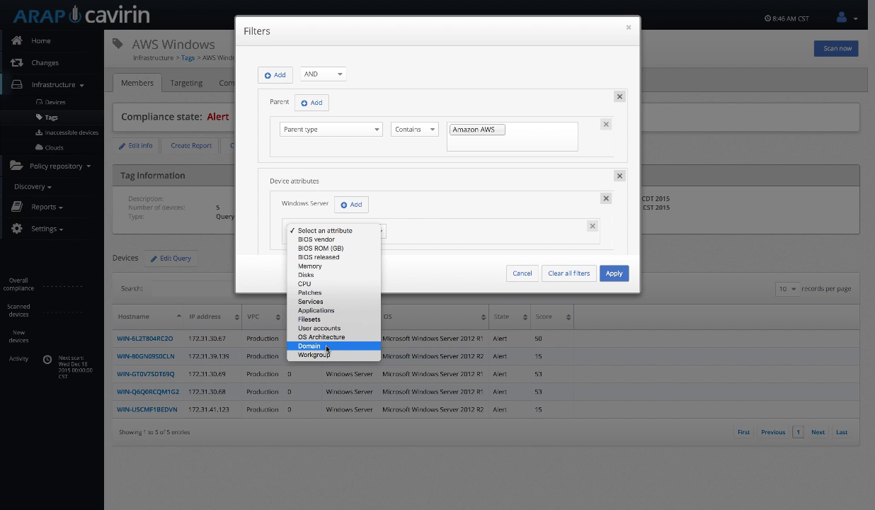
mouse_move(477, 262)
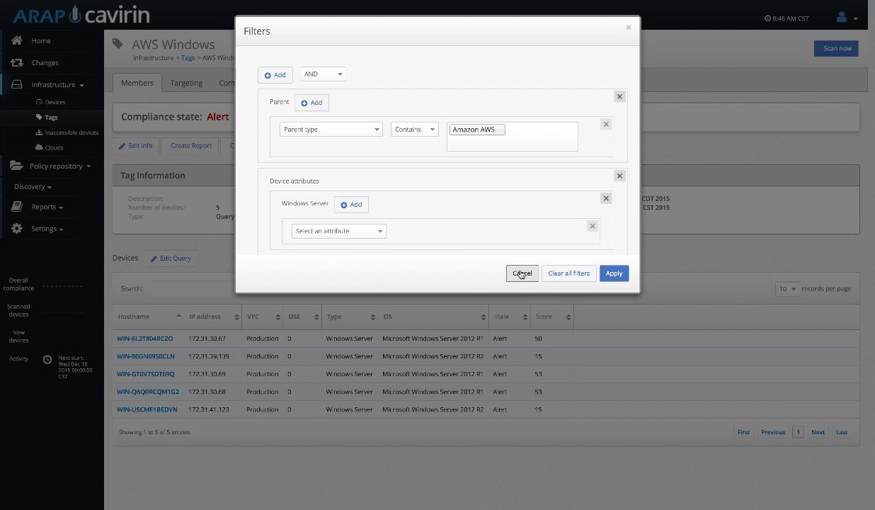
- Cancel the Filters dialog and view the AWS Windows tag's 11 targeted CIS, HIPAA, ISO, NIST and PCI guidelines
left_click(521, 273)
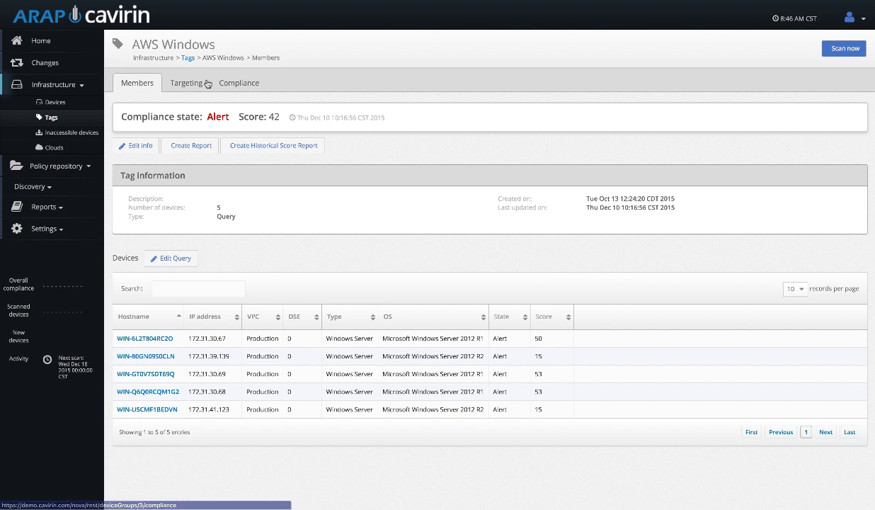
left_click(186, 82)
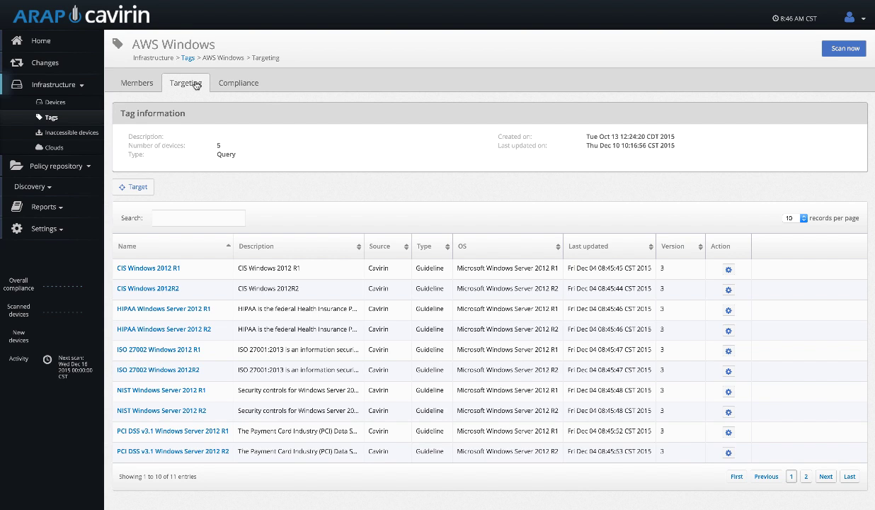
left_click(32, 187)
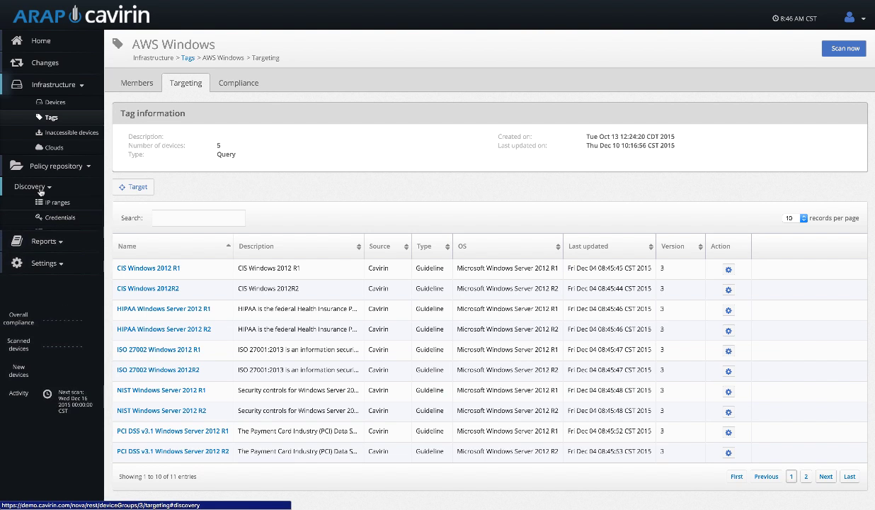
- View the Secure Network, Production and Test Network IP ranges, then close the add-range form unsaved
left_click(56, 202)
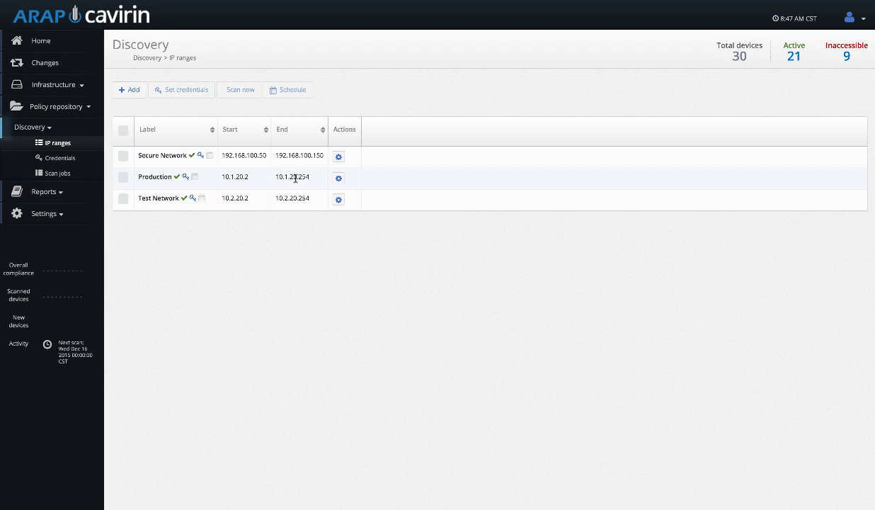
left_click(131, 89)
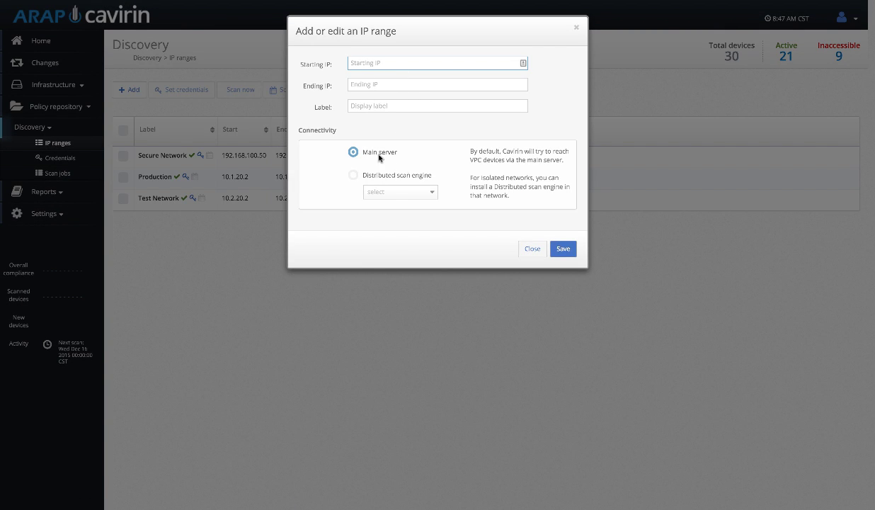
mouse_move(497, 209)
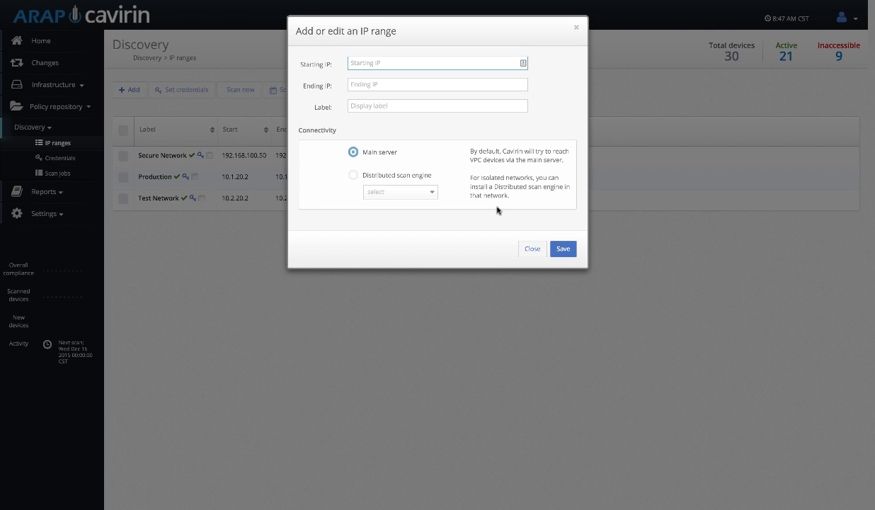
left_click(436, 62)
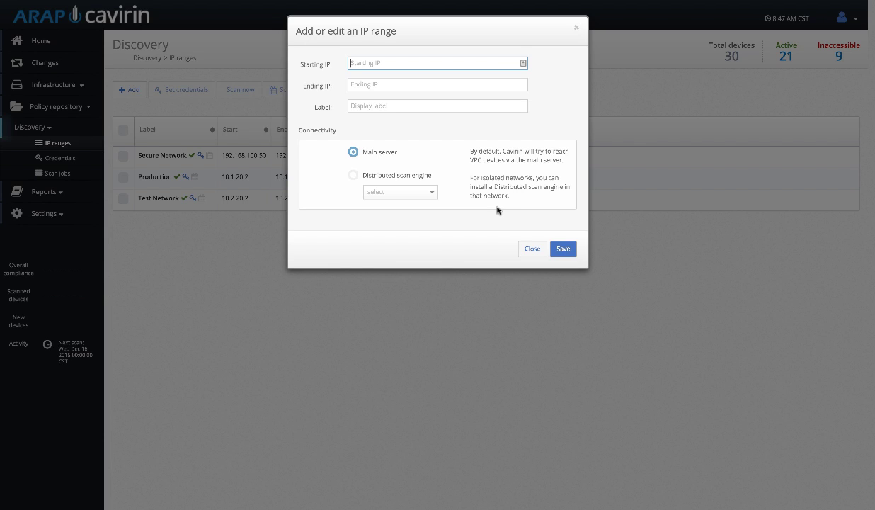
mouse_move(474, 170)
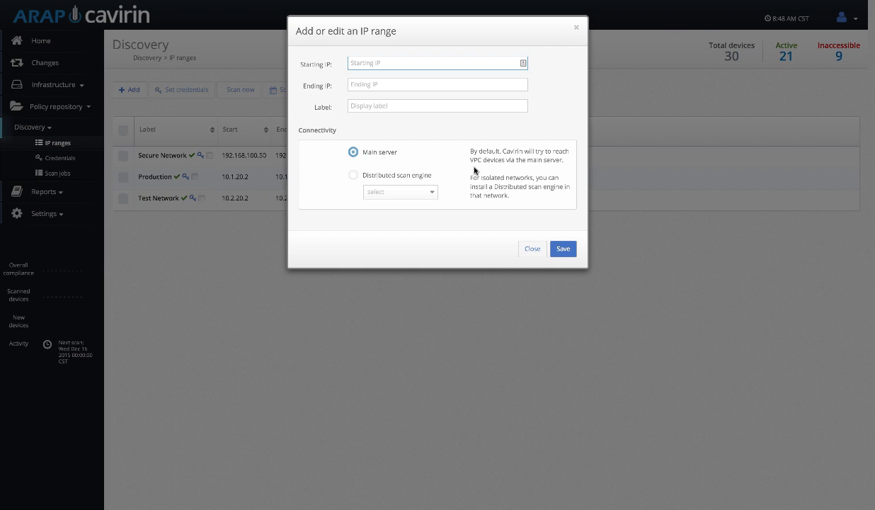
left_click(532, 249)
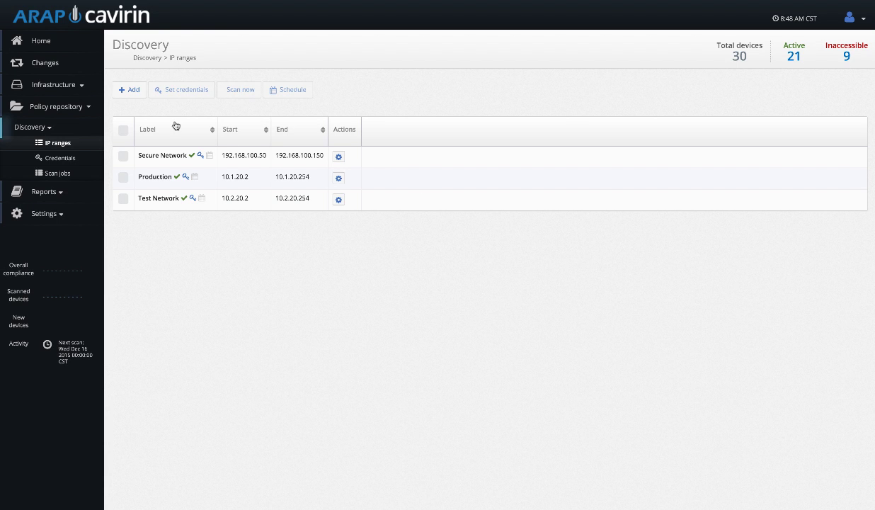
- Open the AWS Demo Account cloud's configuration from Infrastructure > Clouds
left_click(54, 85)
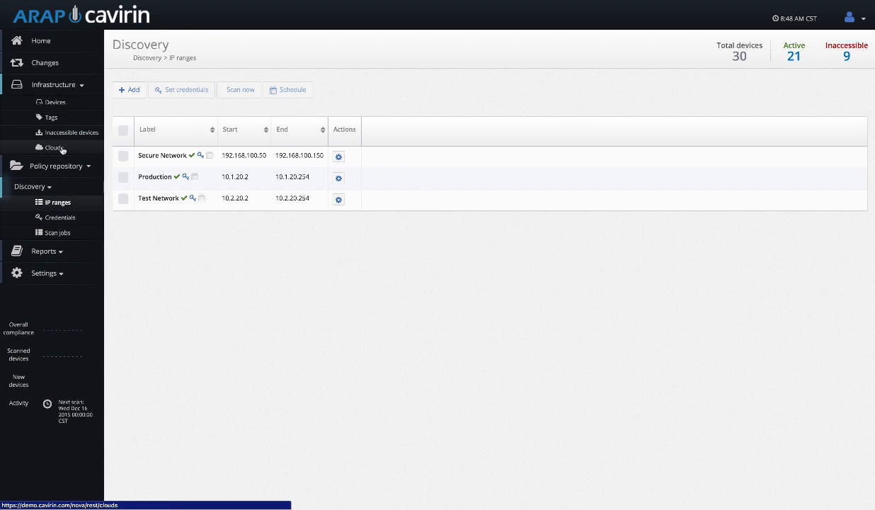
left_click(54, 147)
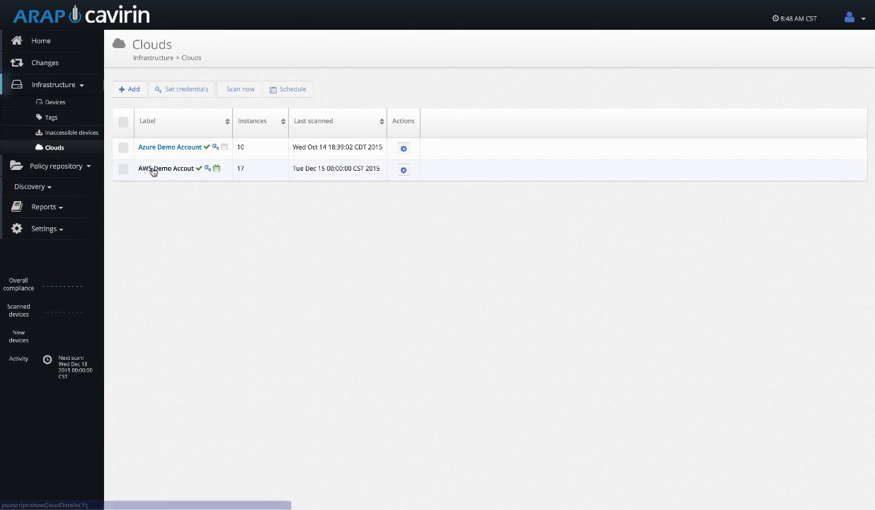
left_click(166, 168)
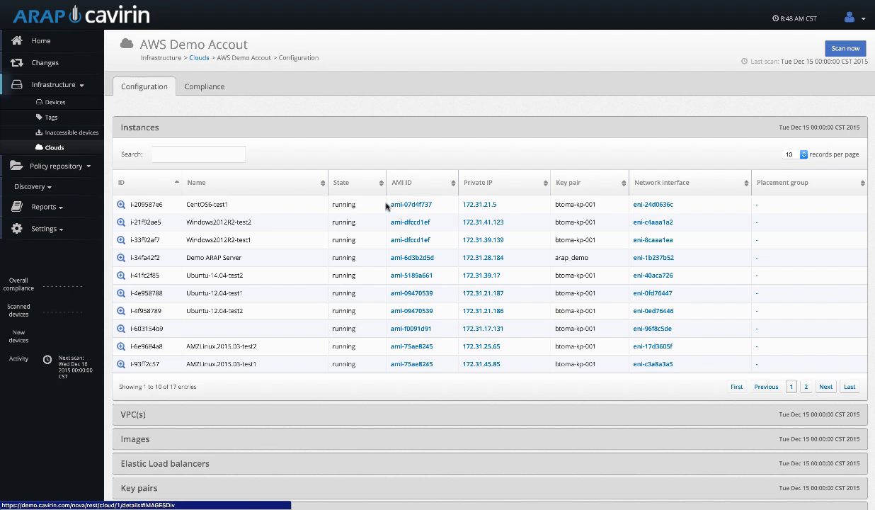
mouse_move(502, 381)
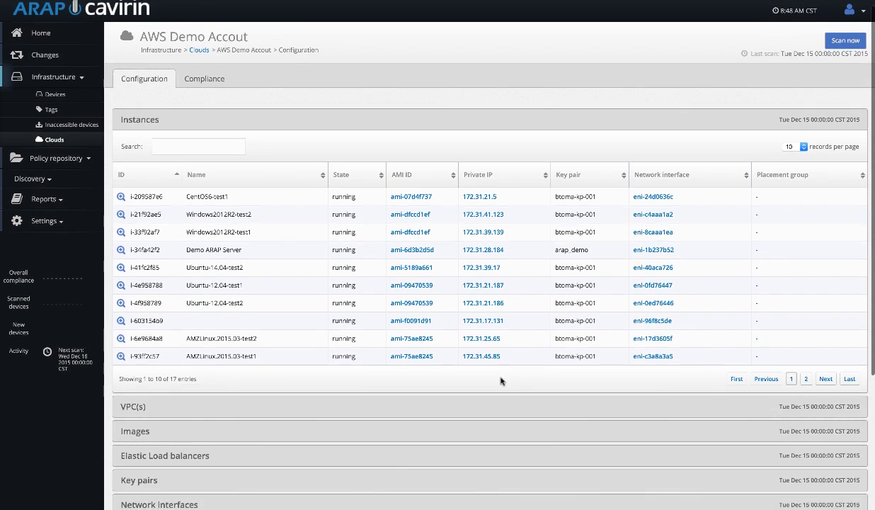
- Review the cloud's running instances and expand its security groups list
scroll("down", 3)
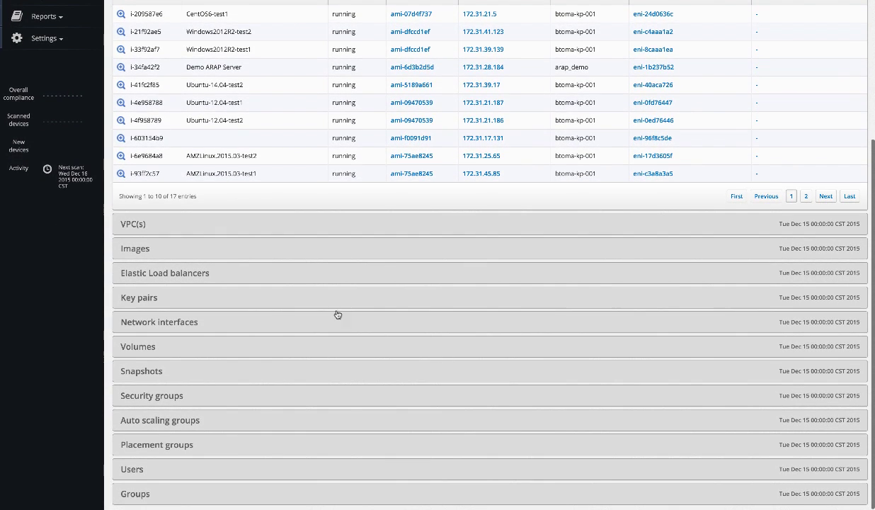
mouse_move(252, 436)
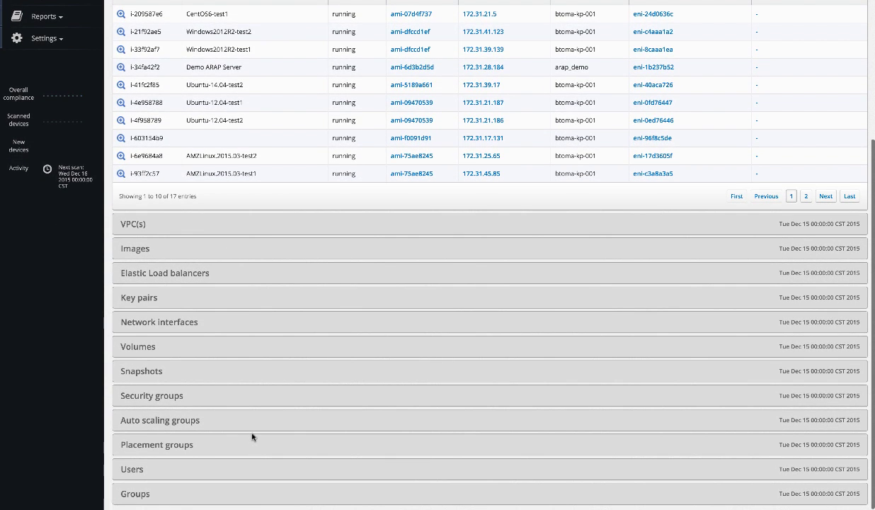
left_click(151, 395)
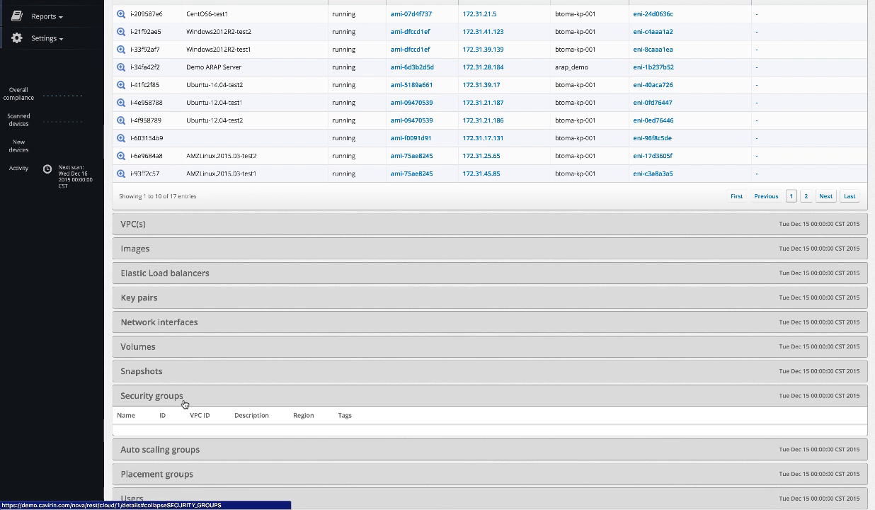
left_click(152, 395)
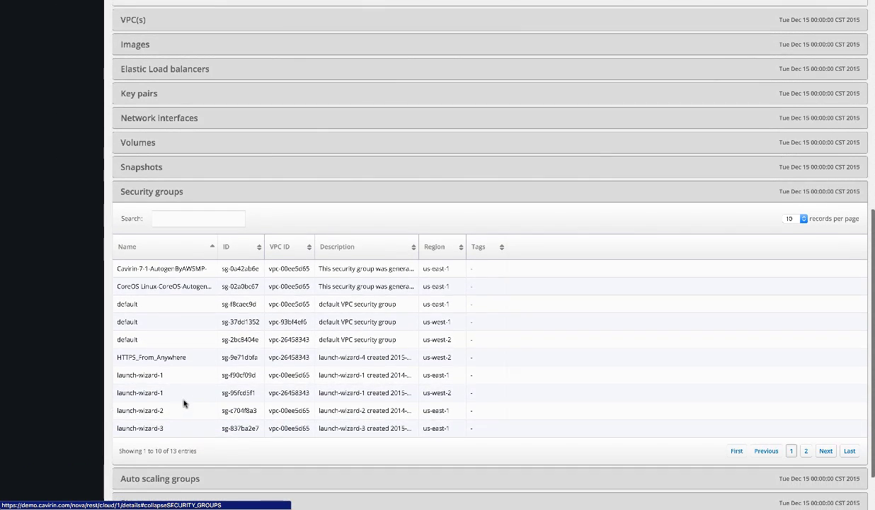
scroll("down", 3)
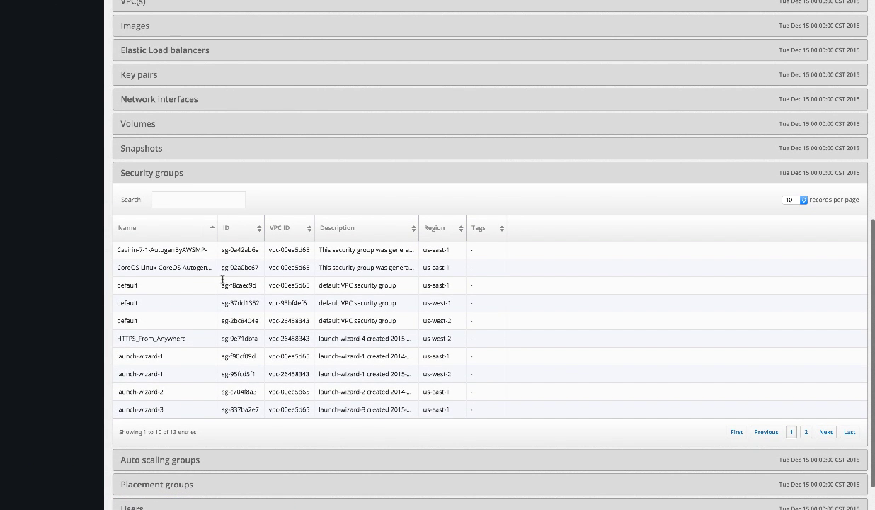
scroll("down", 3)
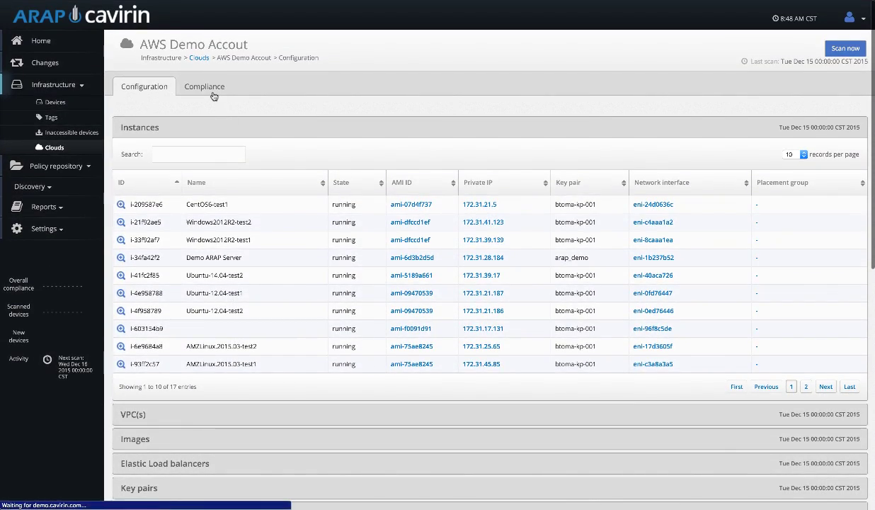
- Show the failing Hardening Best Practices for AWS compliance result with its control tree expanded
left_click(204, 86)
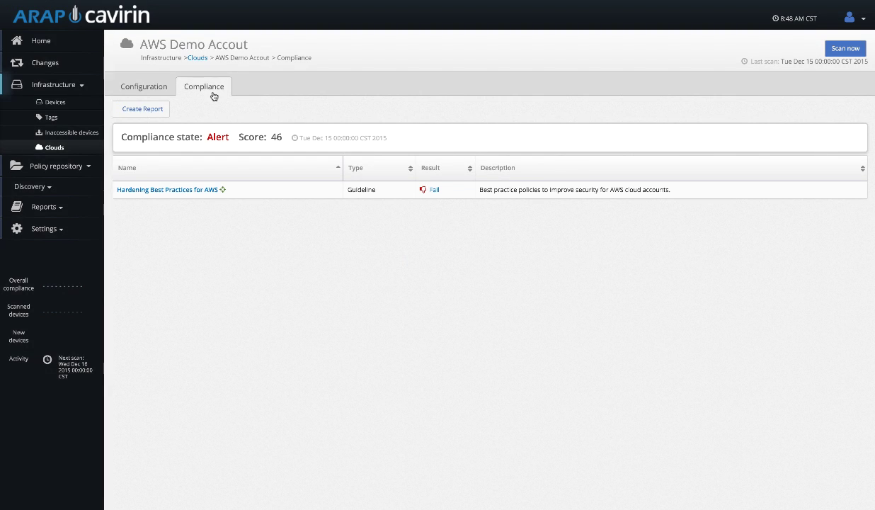
left_click(167, 190)
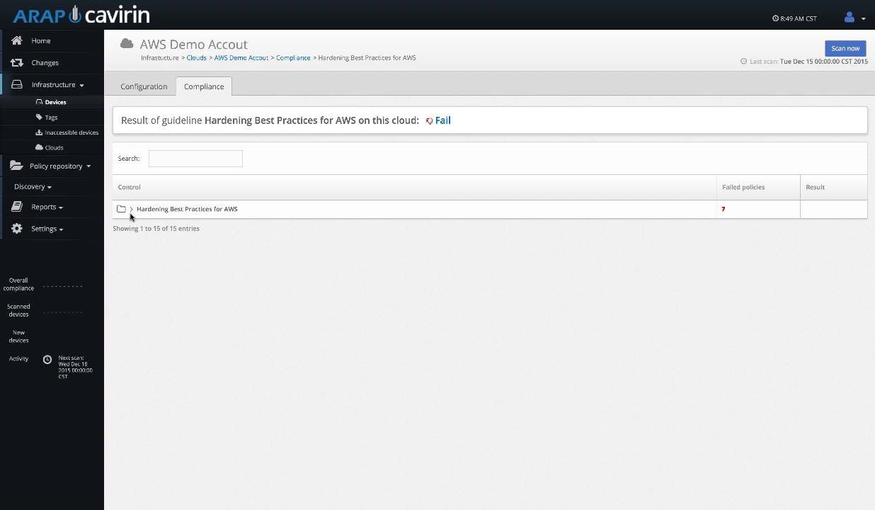
left_click(130, 208)
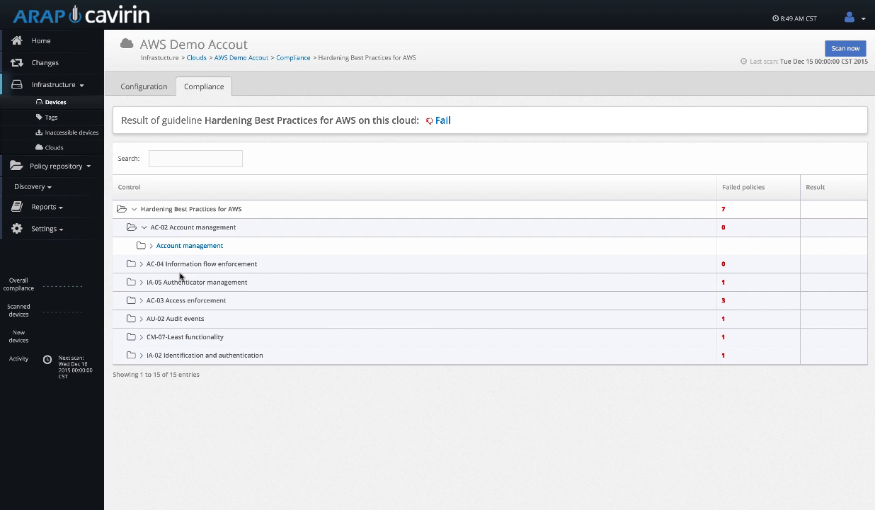
mouse_move(71, 133)
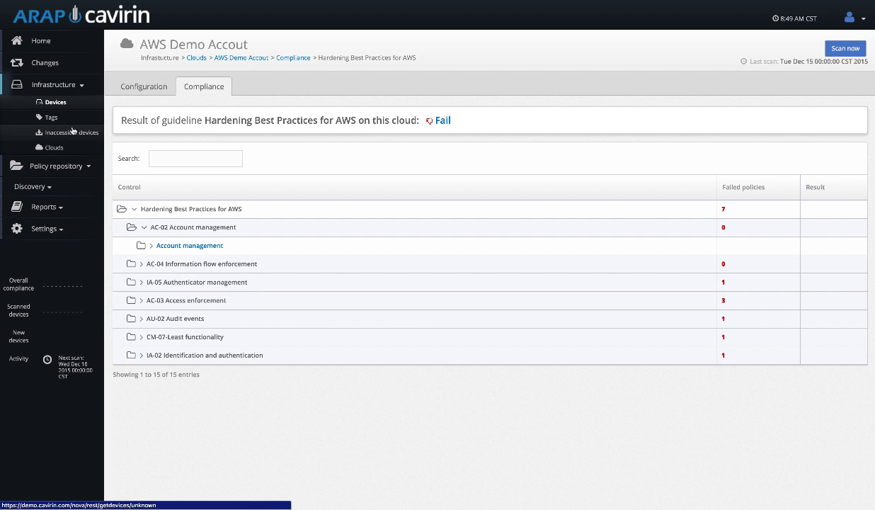
- Look at the AWS account's instance configuration details and return to the clouds list
left_click(144, 86)
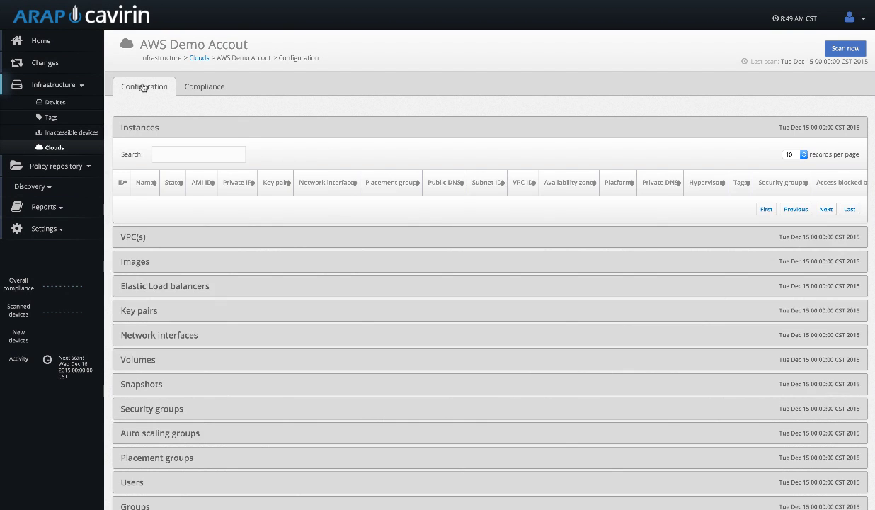
left_click(139, 127)
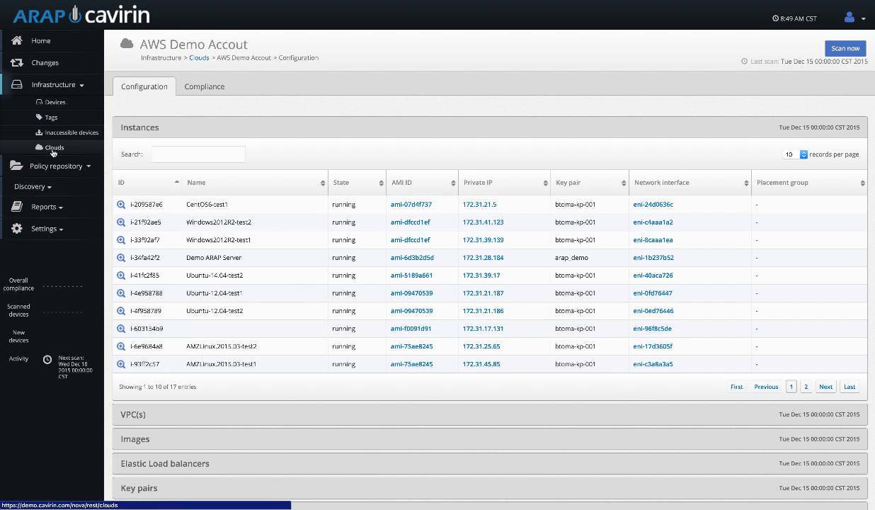
left_click(54, 147)
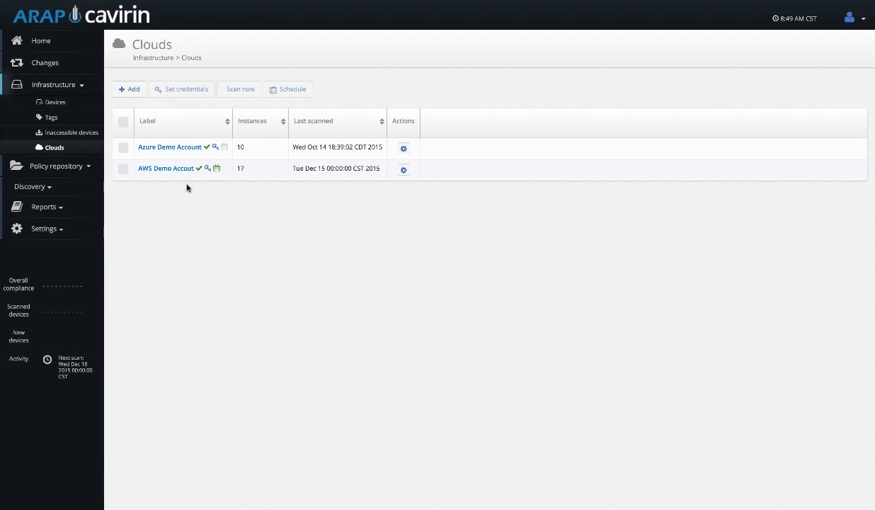
- Review the AWS Demo Account's daily 12:00 am scan schedule via Actions and close it unsaved
left_click(403, 170)
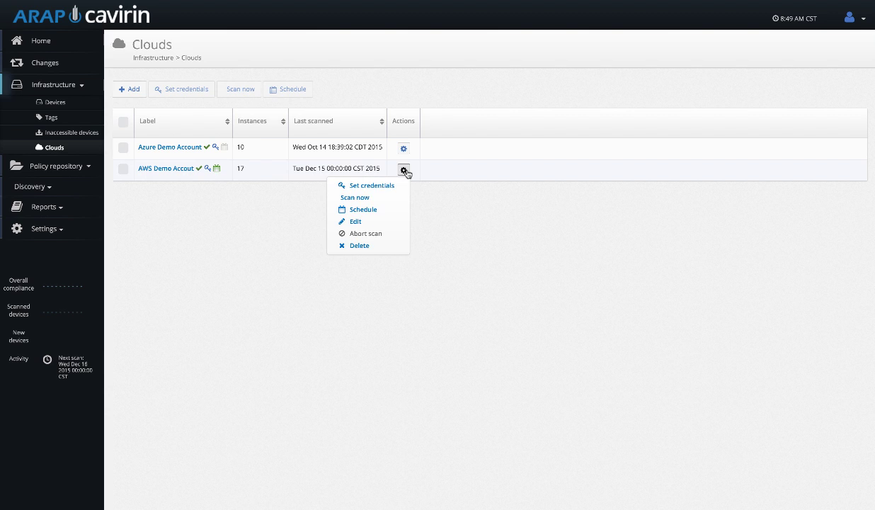
left_click(362, 209)
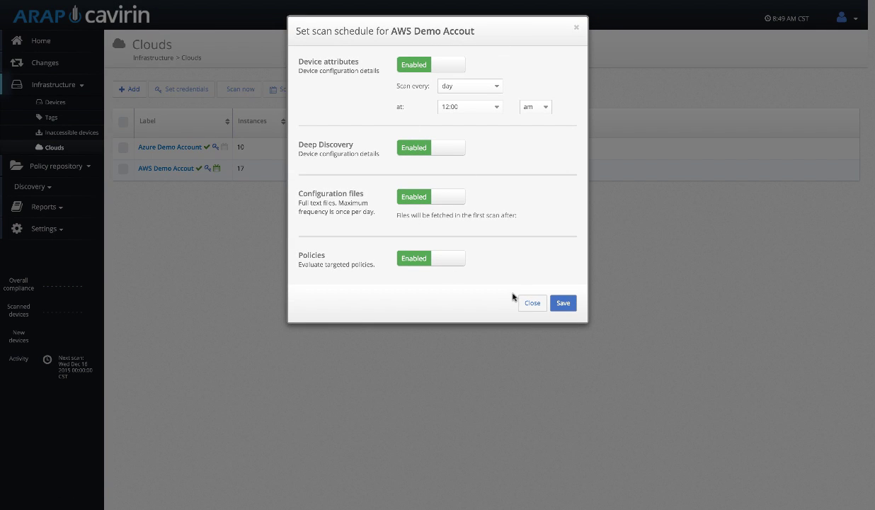
mouse_move(533, 303)
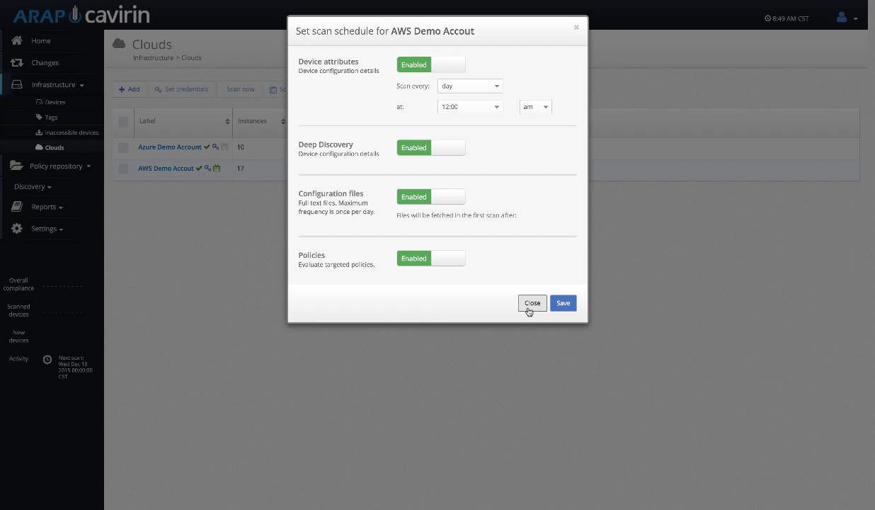
left_click(532, 303)
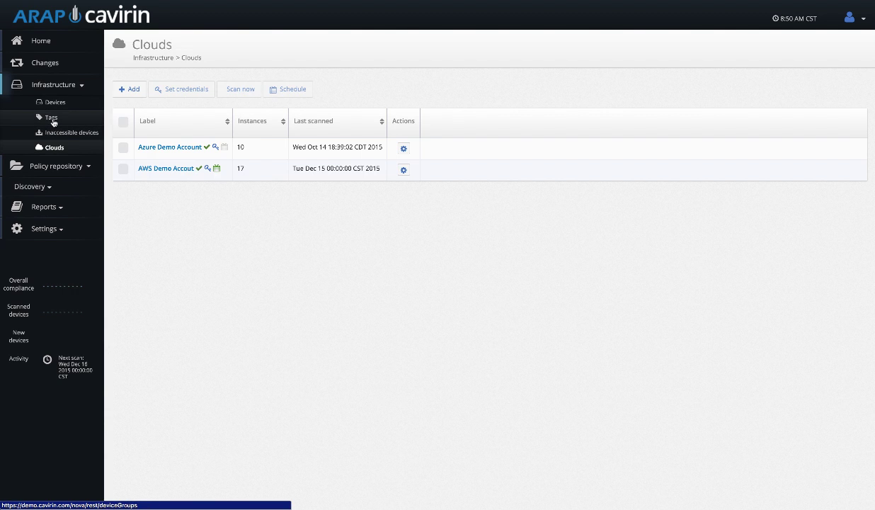
- Open the PCI tag's member devices and create its device group report
left_click(51, 116)
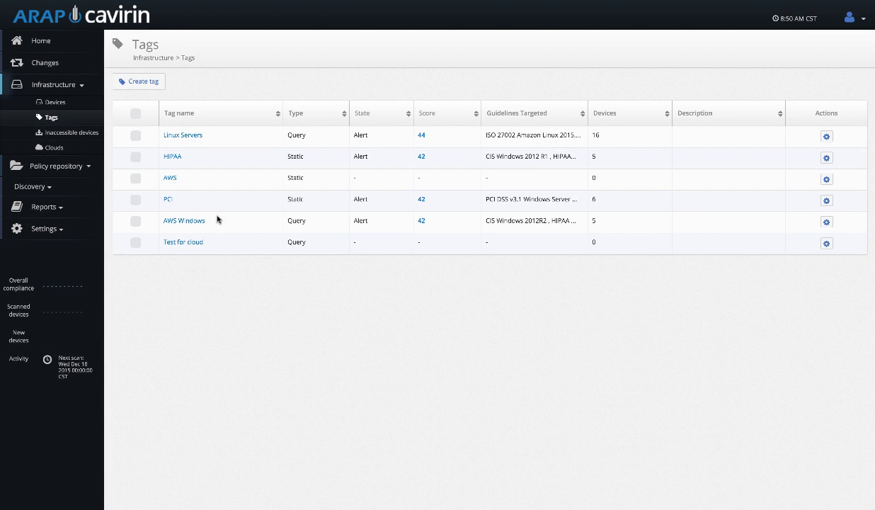
left_click(168, 199)
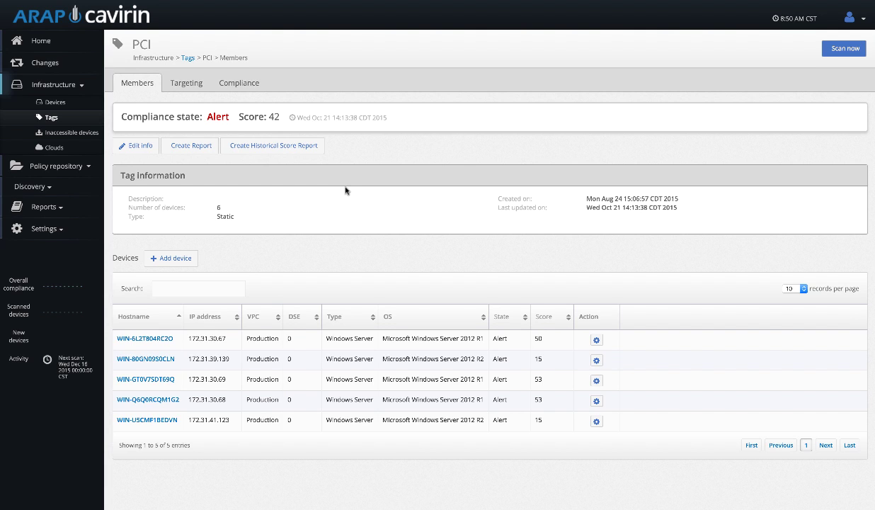
mouse_move(217, 167)
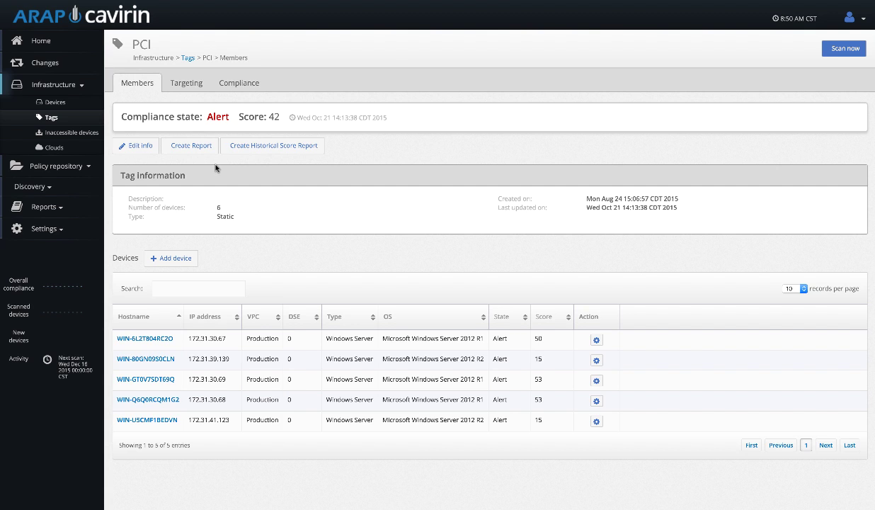
left_click(190, 145)
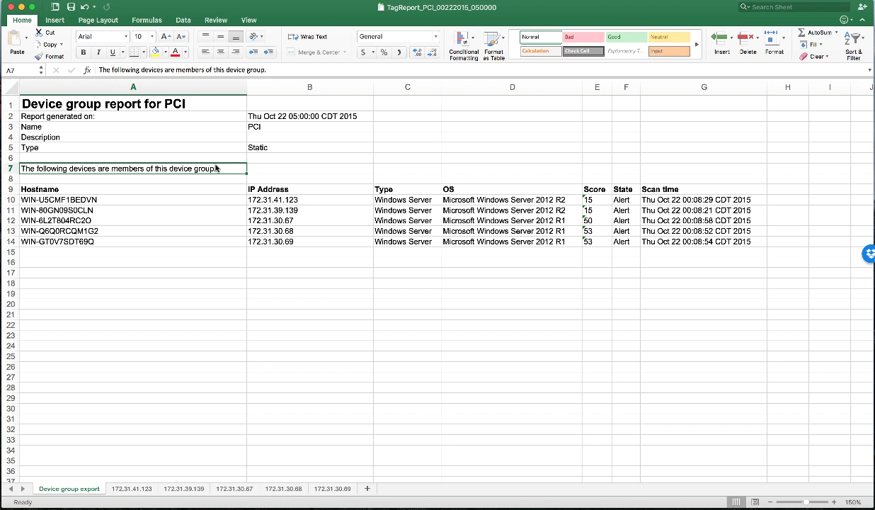
mouse_move(205, 198)
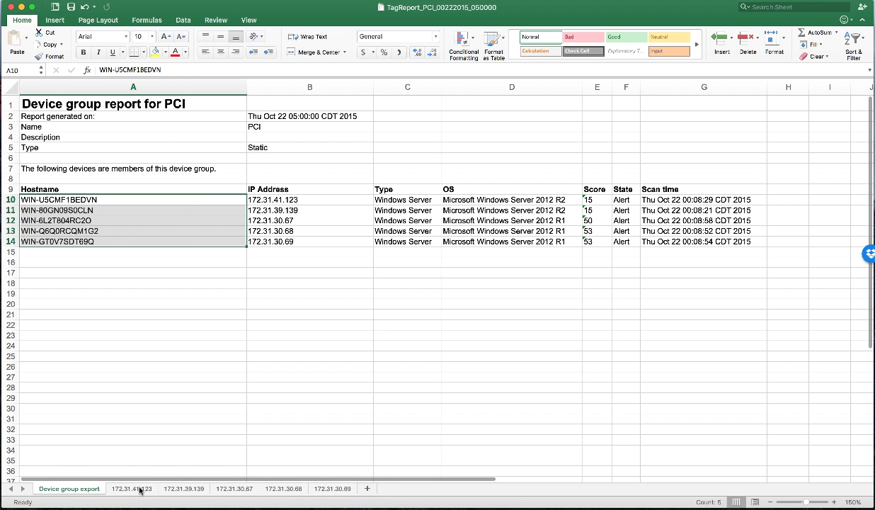
- Switch to the 172.31.41.123 sheet showing its summary and compliance pass/fail results
left_click(130, 488)
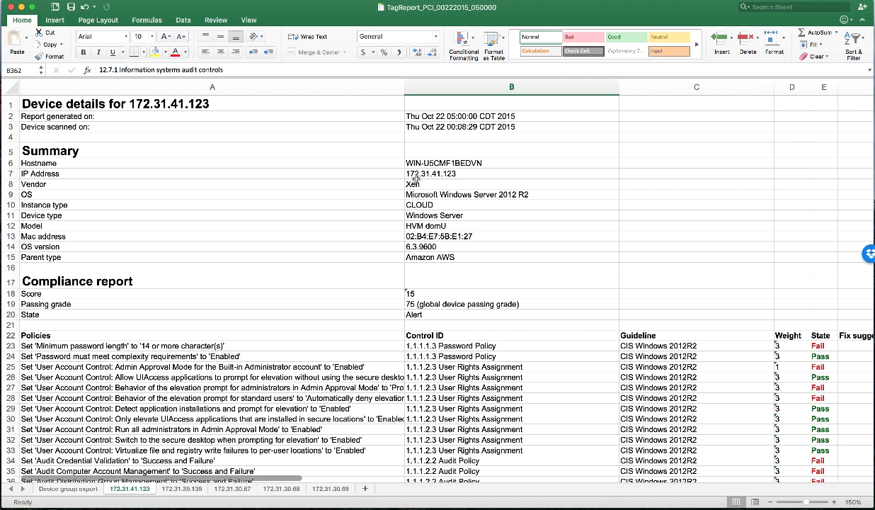
mouse_move(425, 252)
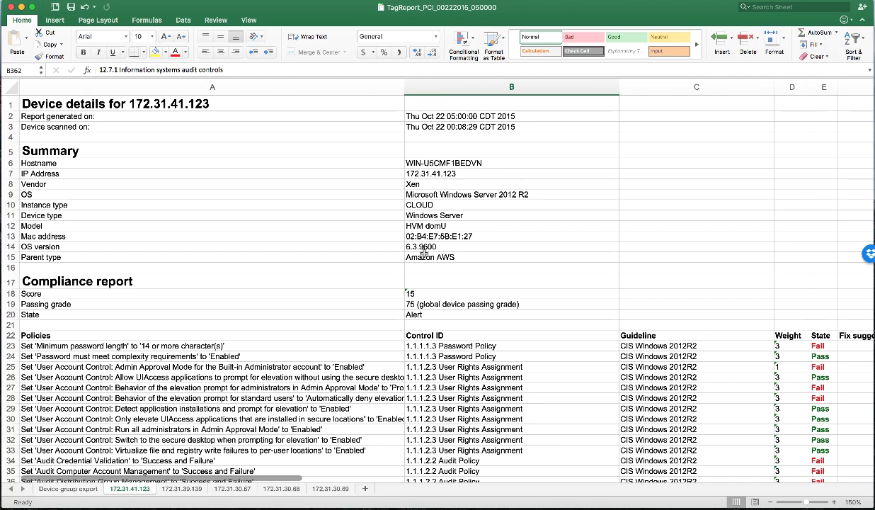
scroll("down", 3)
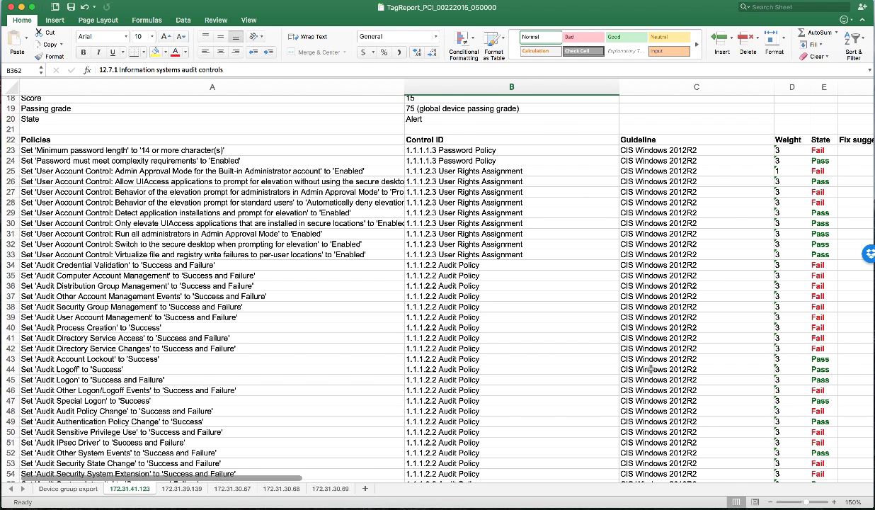
mouse_move(802, 317)
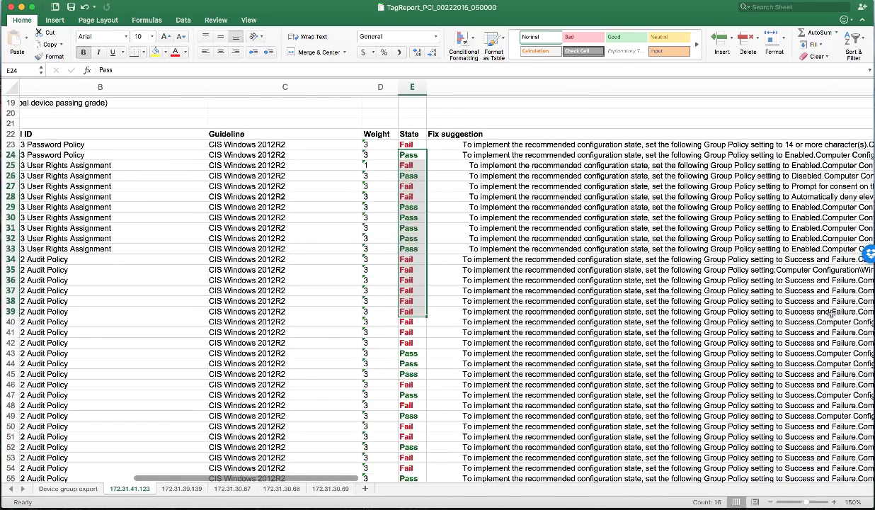
left_click(493, 218)
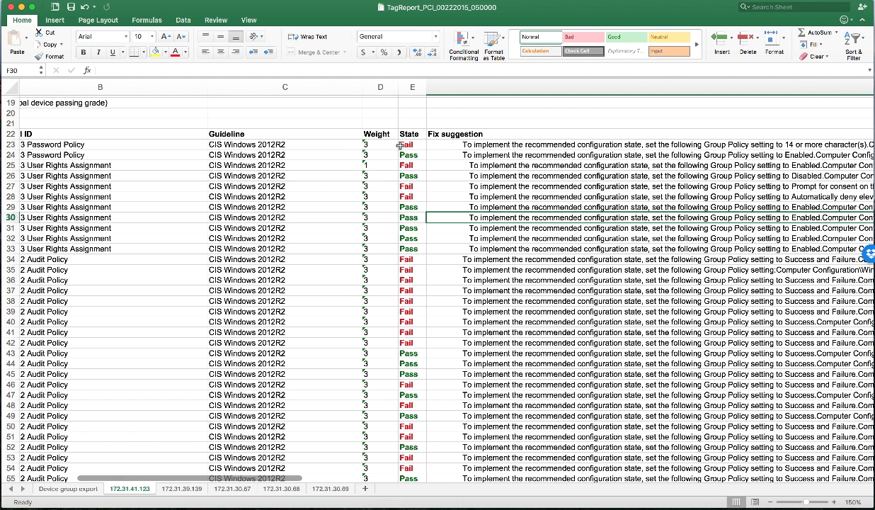
mouse_move(391, 399)
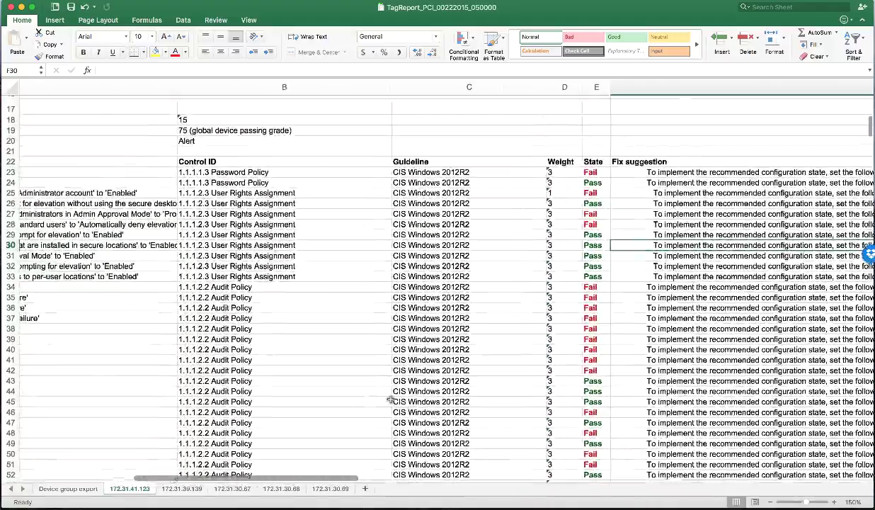
scroll("down", 3)
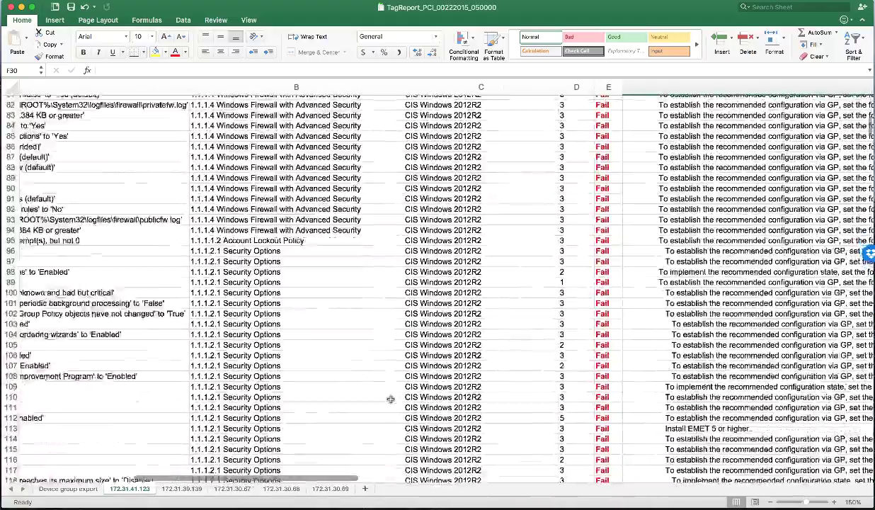
scroll("down", 3)
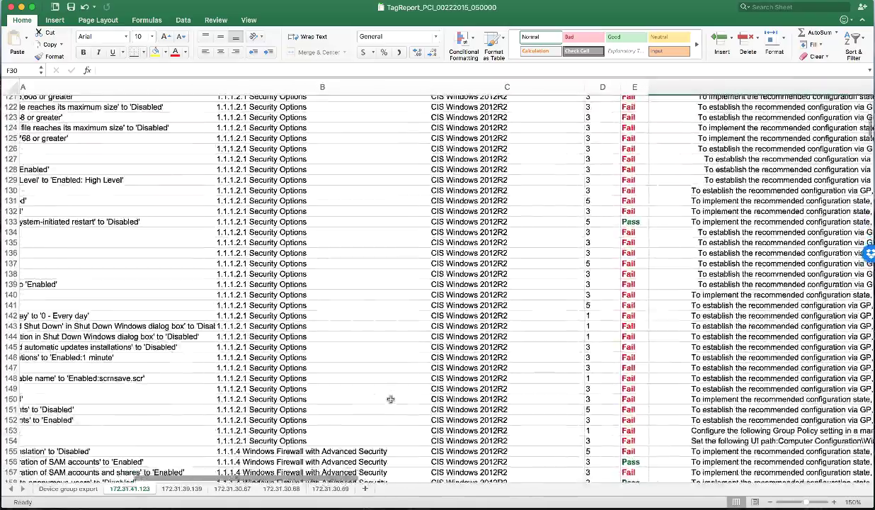
scroll("down", 3)
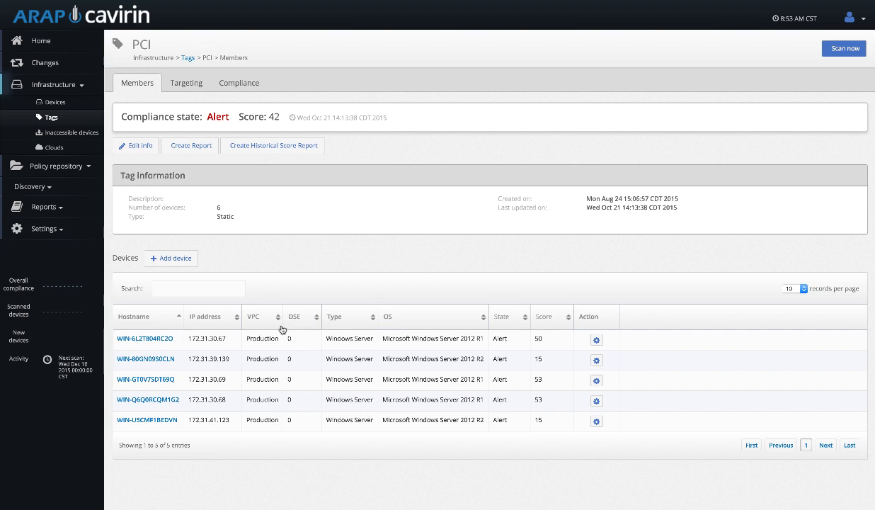
mouse_move(151, 210)
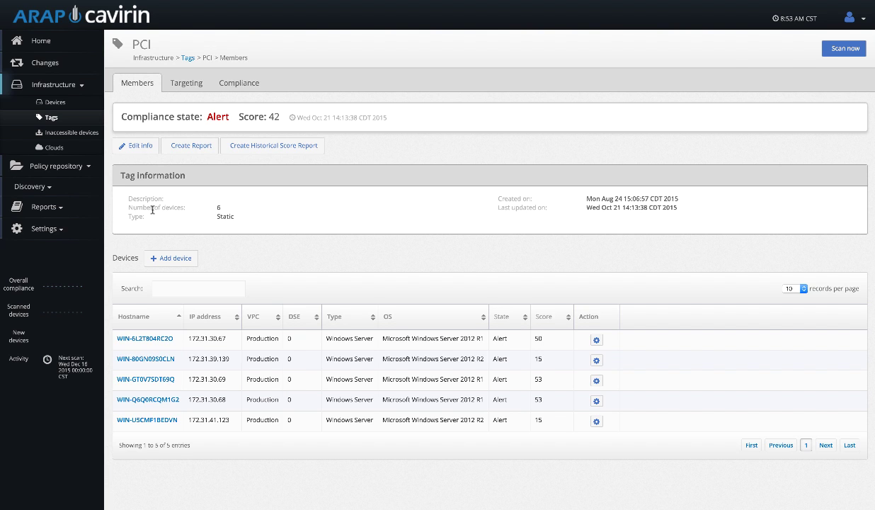
- Show the Inaccessible devices page listing nine new devices scanned with errors
left_click(69, 133)
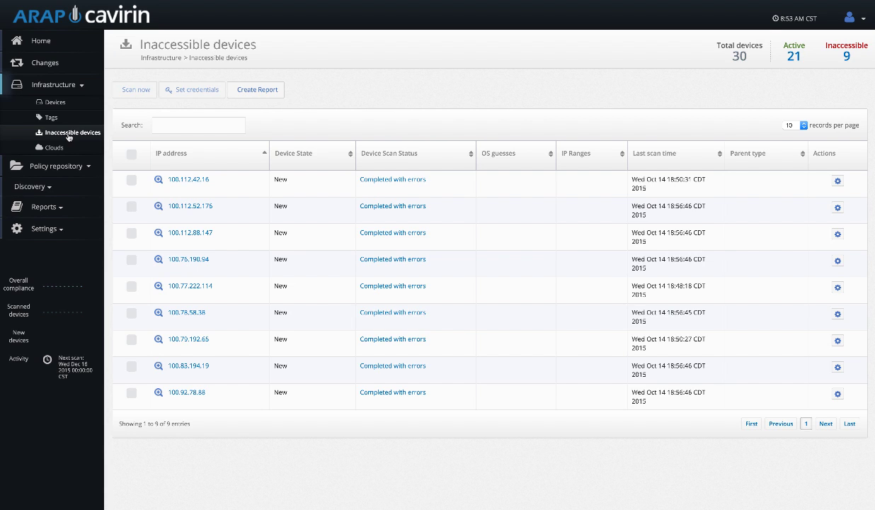
mouse_move(298, 357)
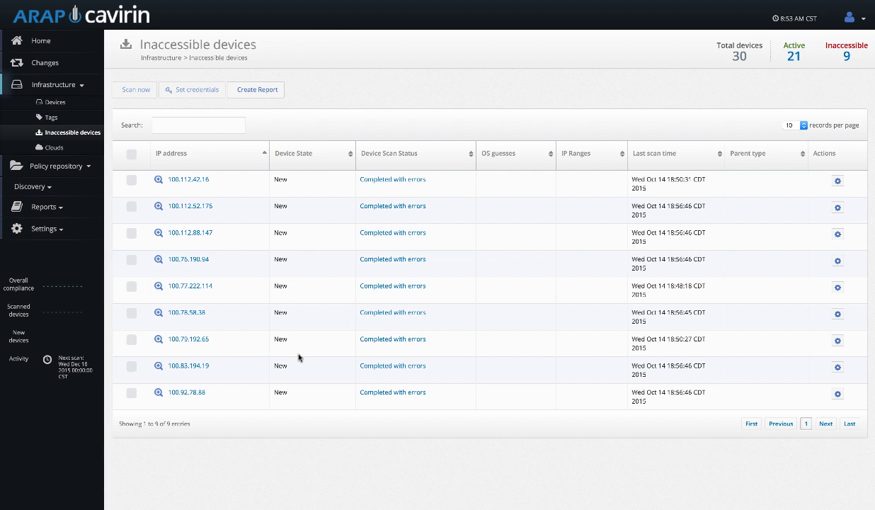
mouse_move(342, 317)
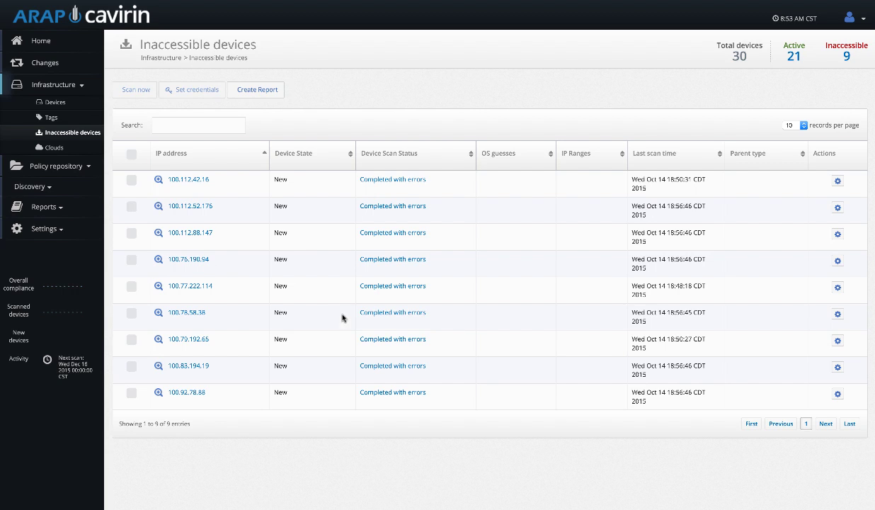
mouse_move(269, 291)
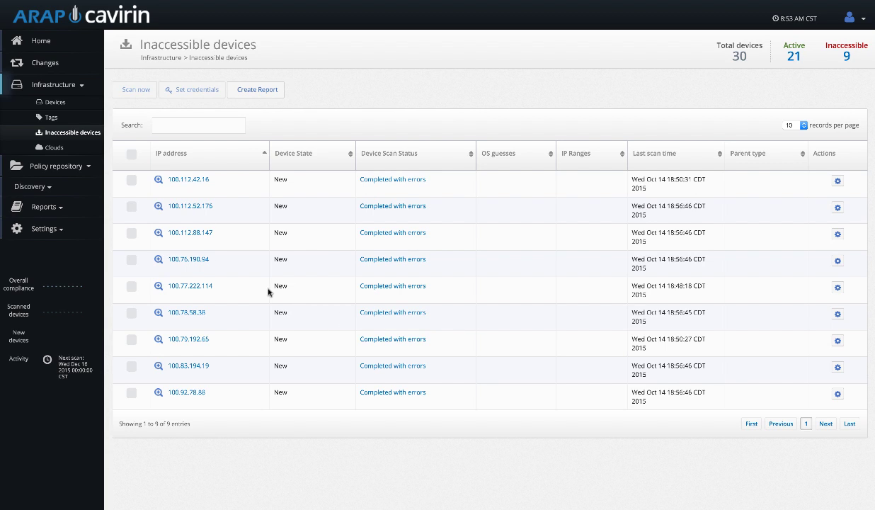
- Return to the home dashboard with results by weight, device type and control area
left_click(39, 40)
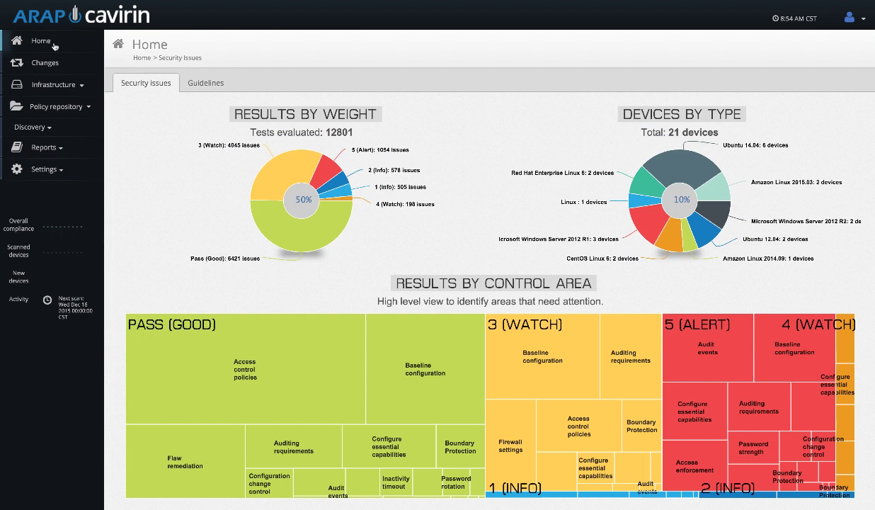